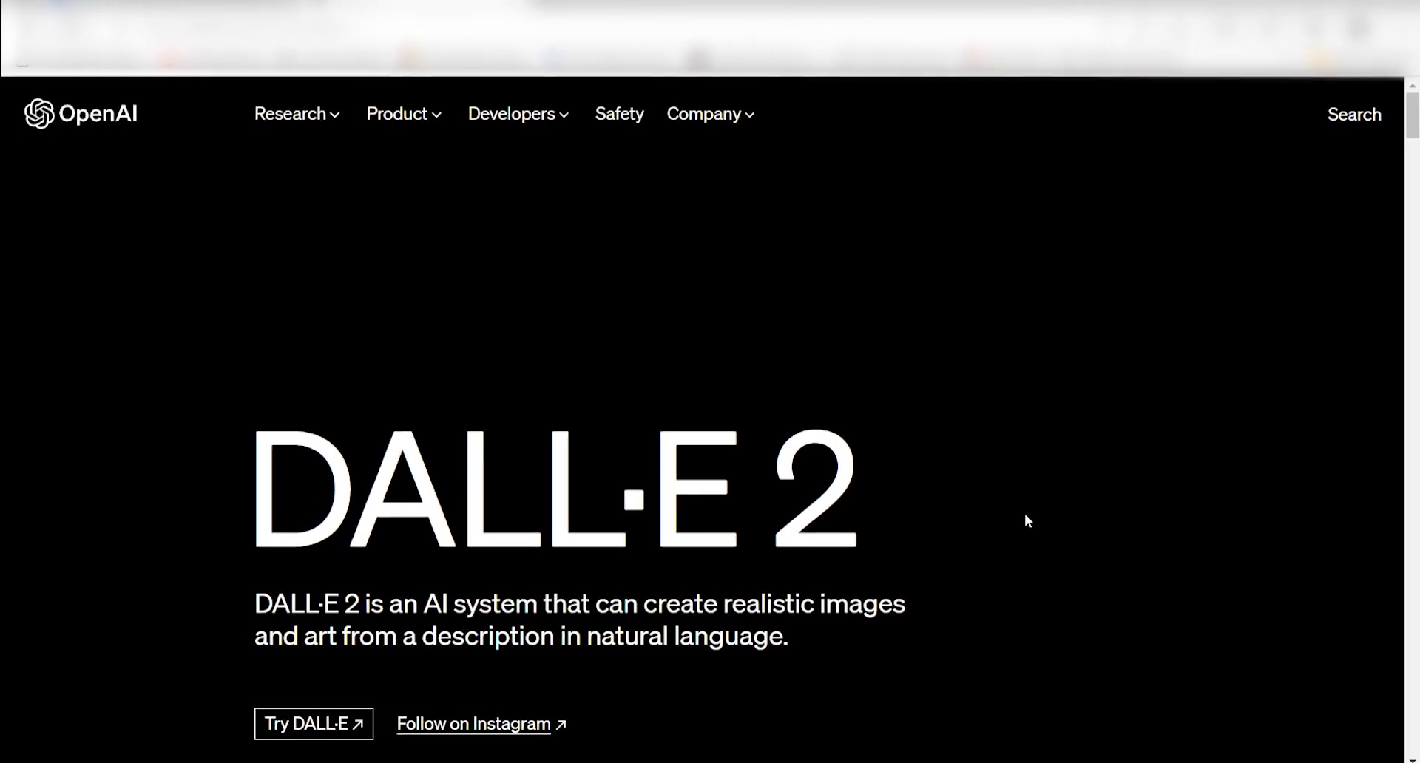
Launch DALL·E, inspect the first dog image, then regenerate the dog-on-a-unicycle prompt
click(307, 723)
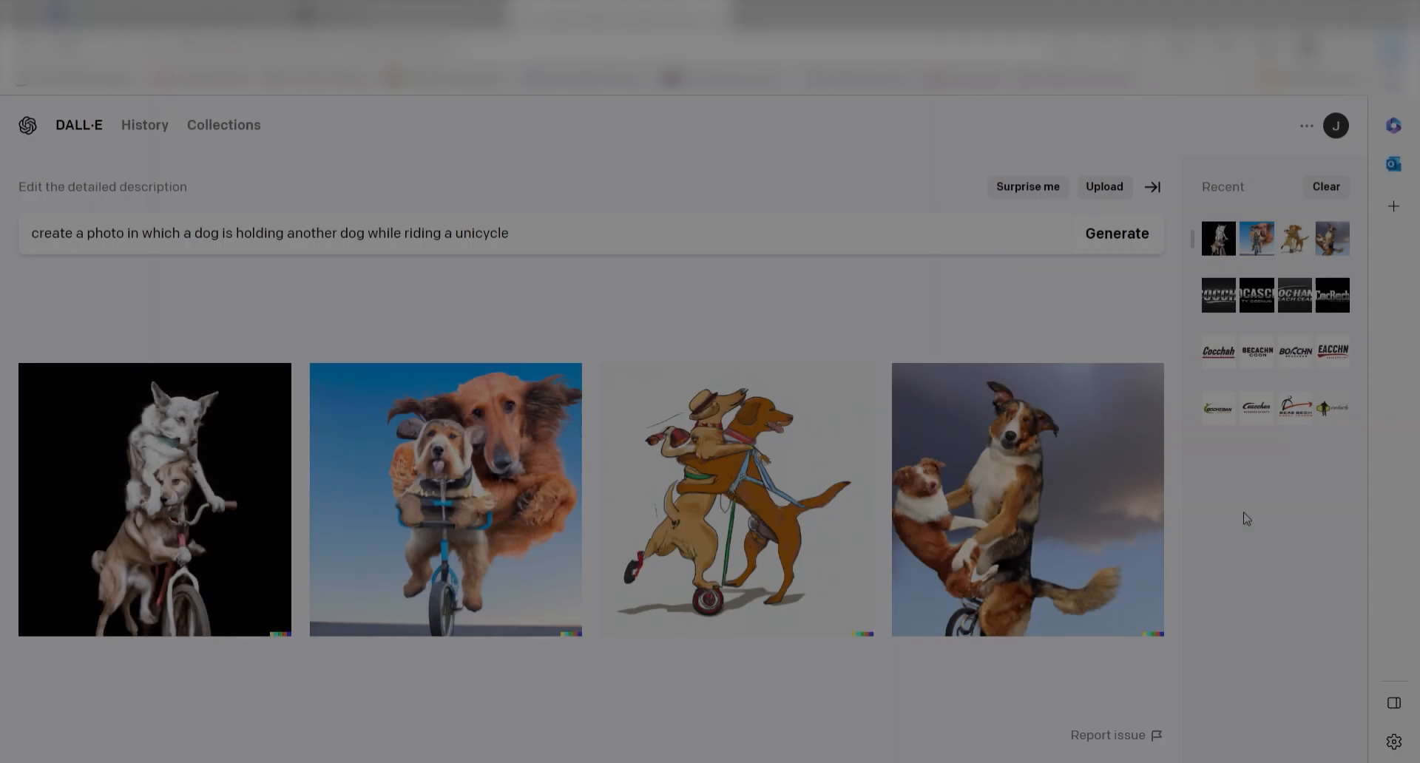
click(154, 498)
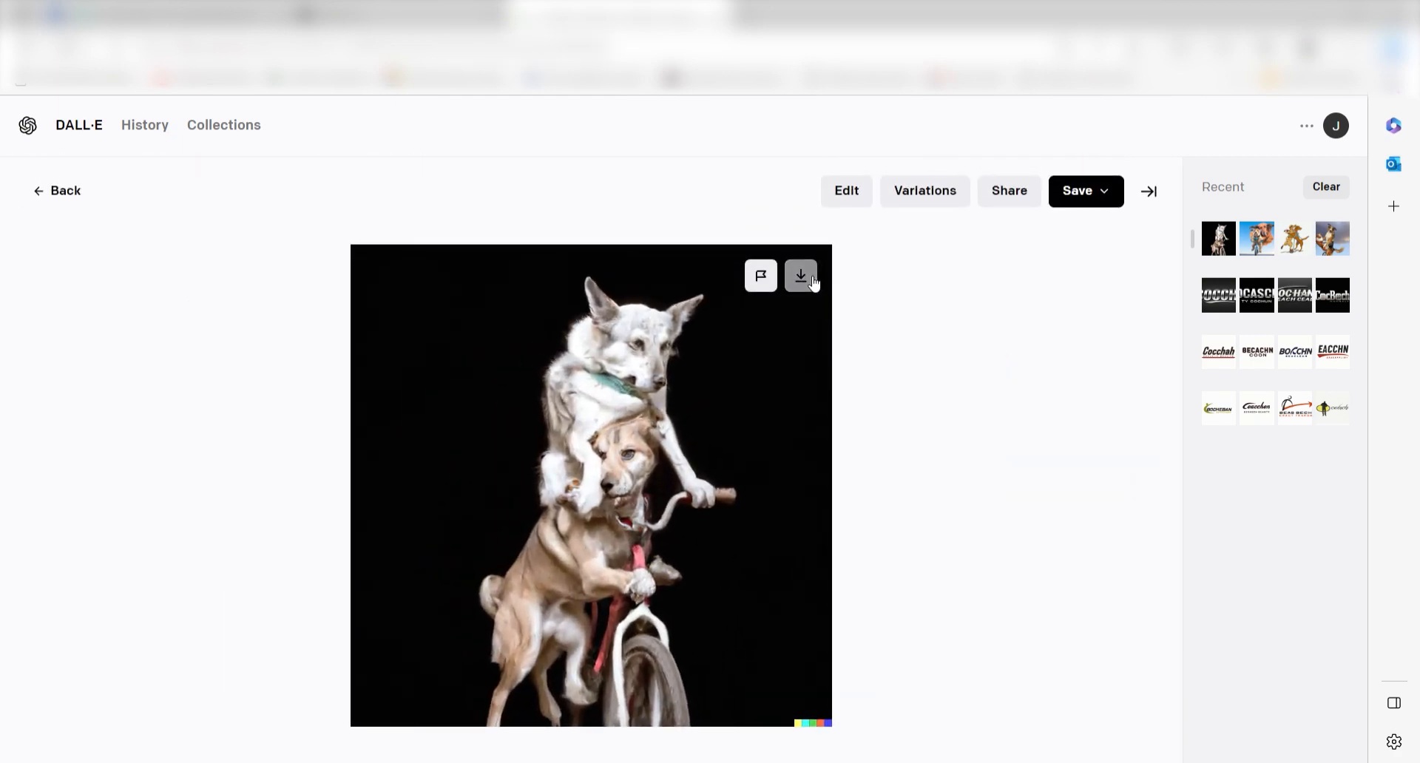
mouse_move(967, 526)
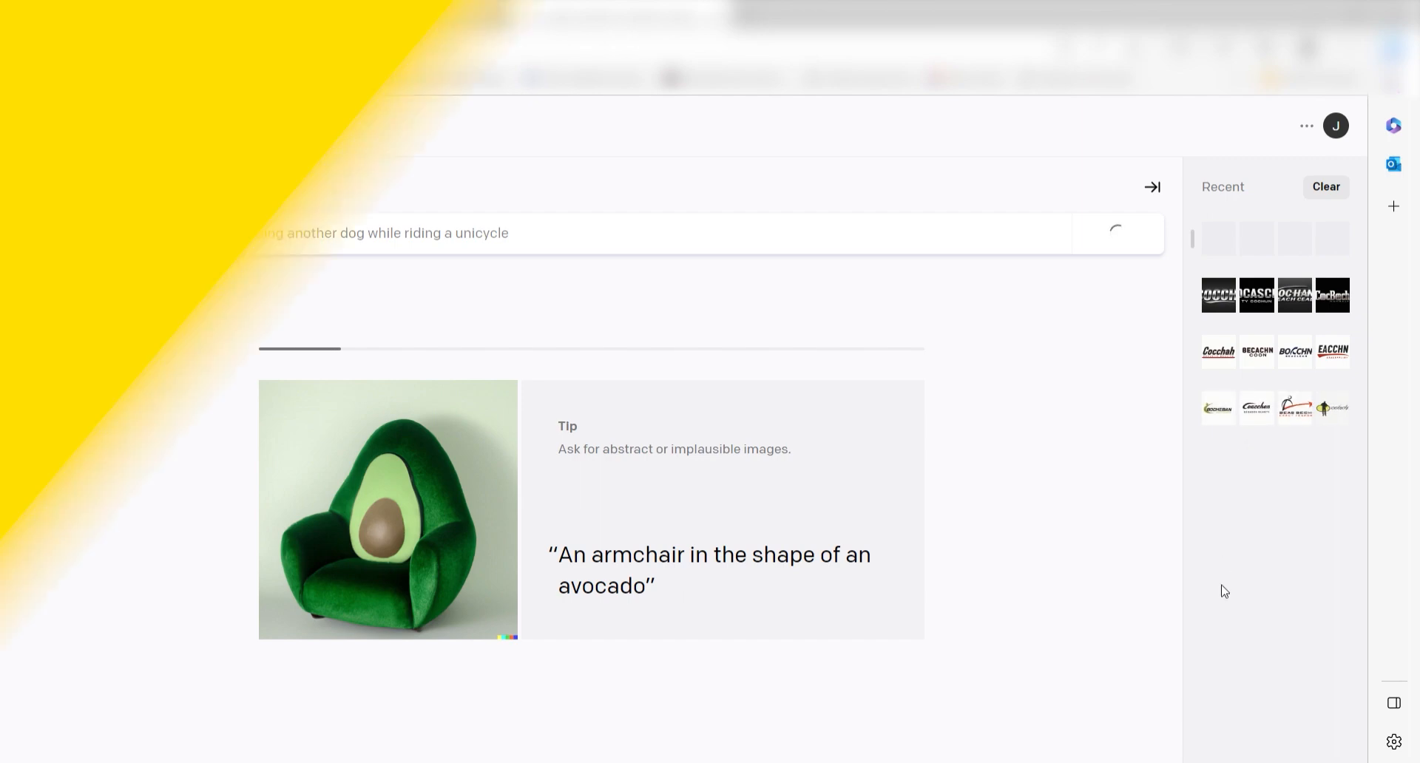
click(1116, 233)
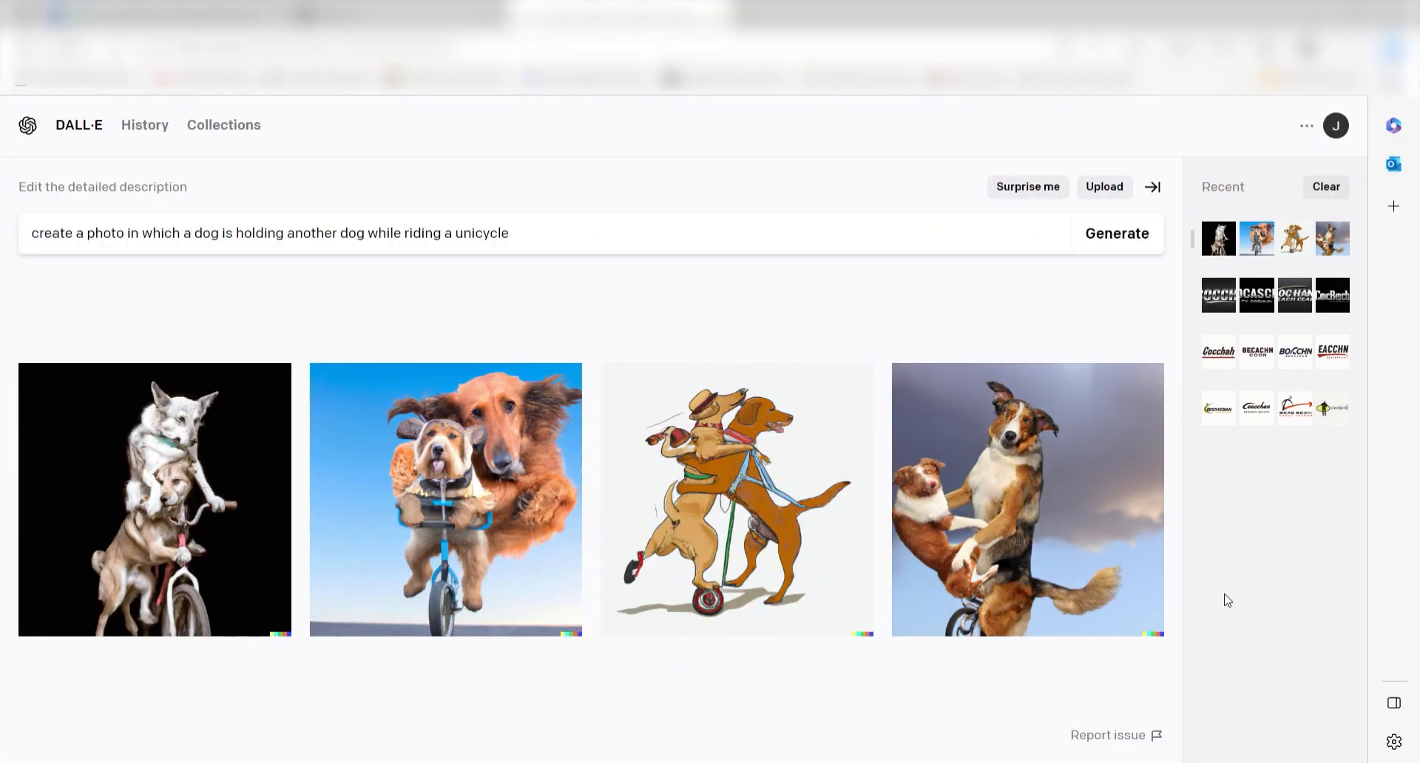
click(1115, 233)
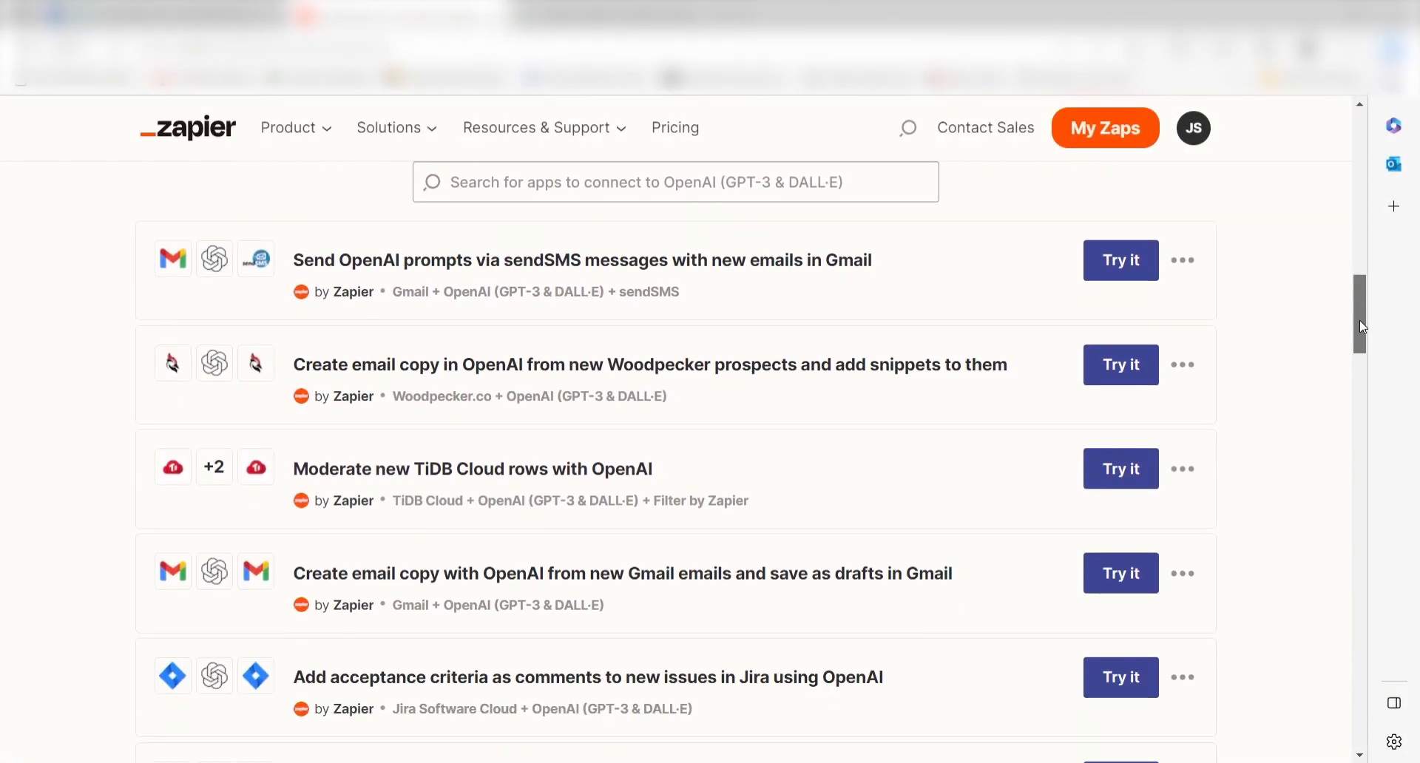
scroll(down, 3)
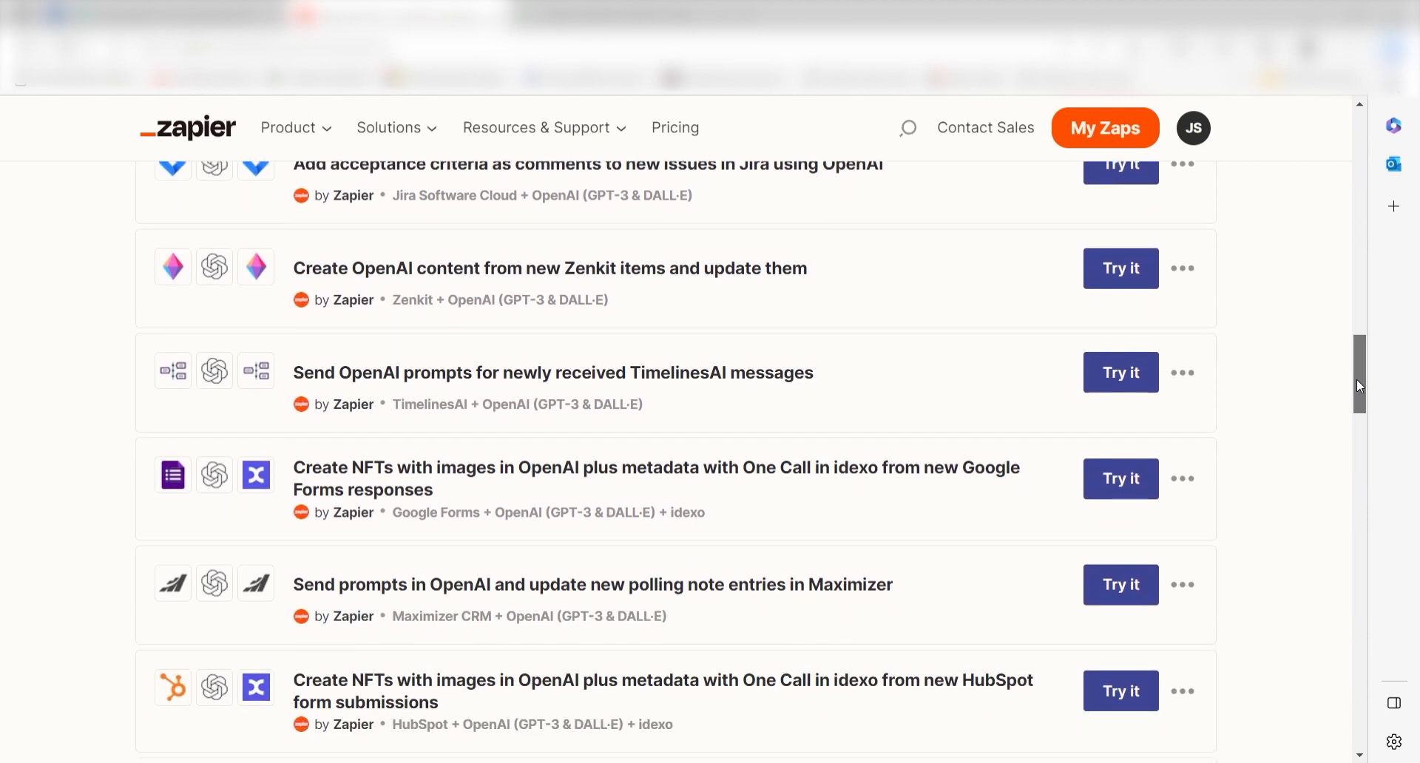
scroll(down, 3)
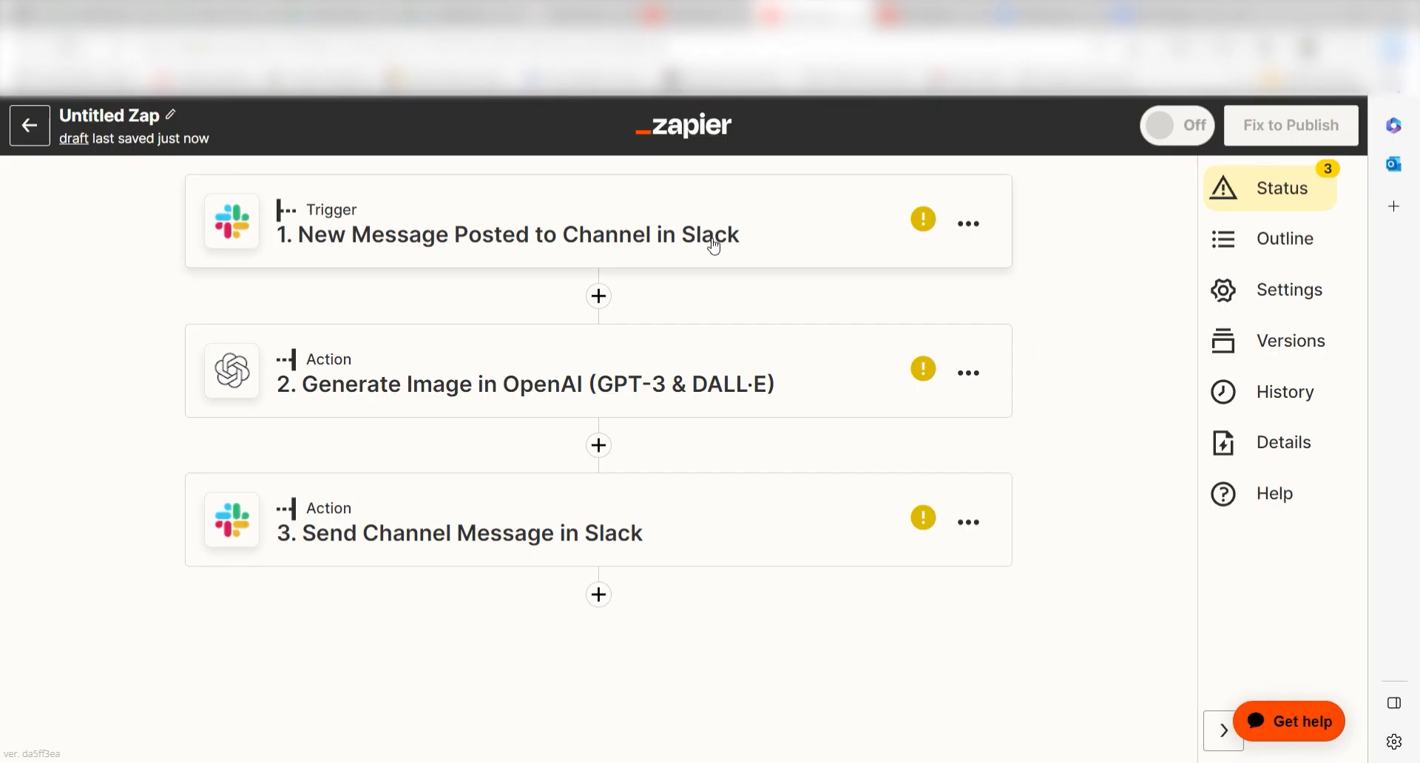
Connect the Slack workspace account to the zap's Slack trigger and allow Zapier access
click(507, 234)
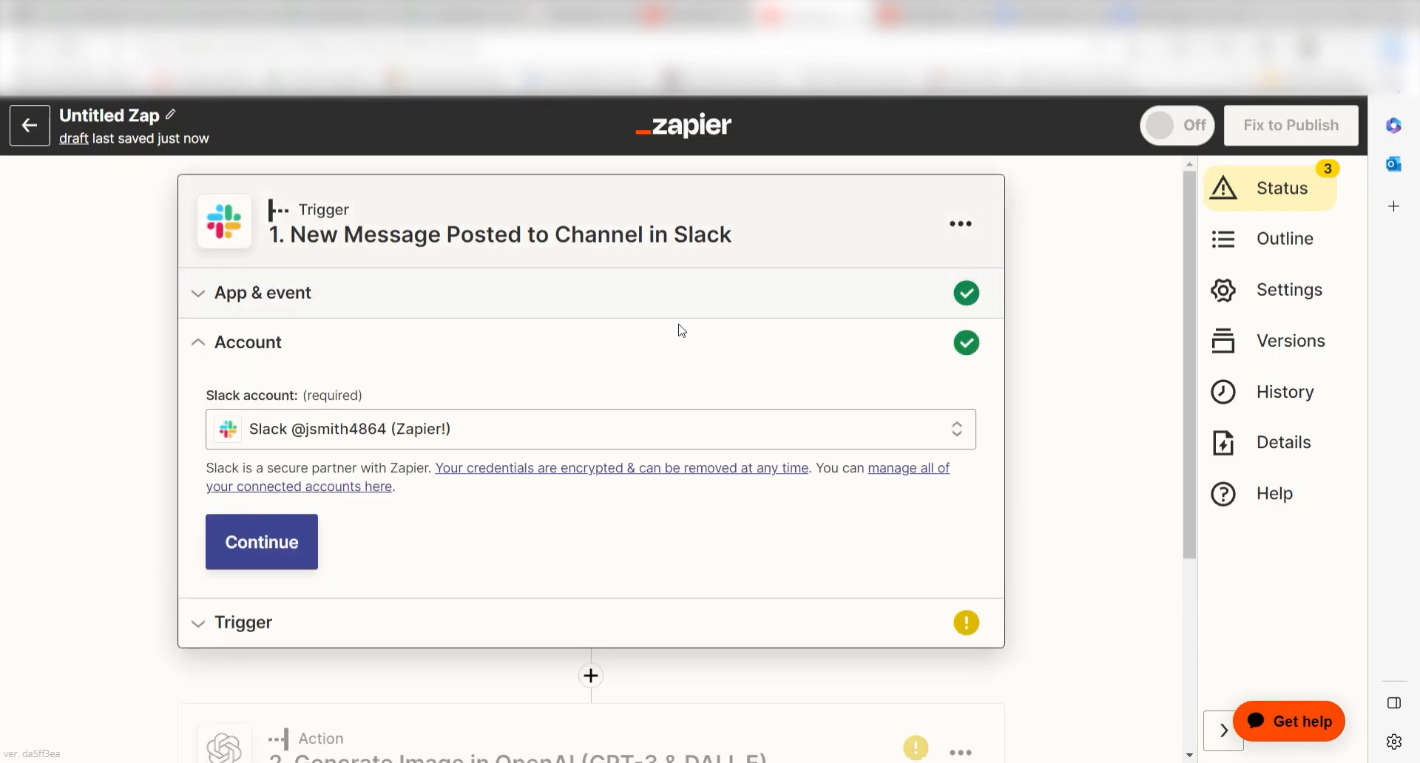
mouse_move(897, 595)
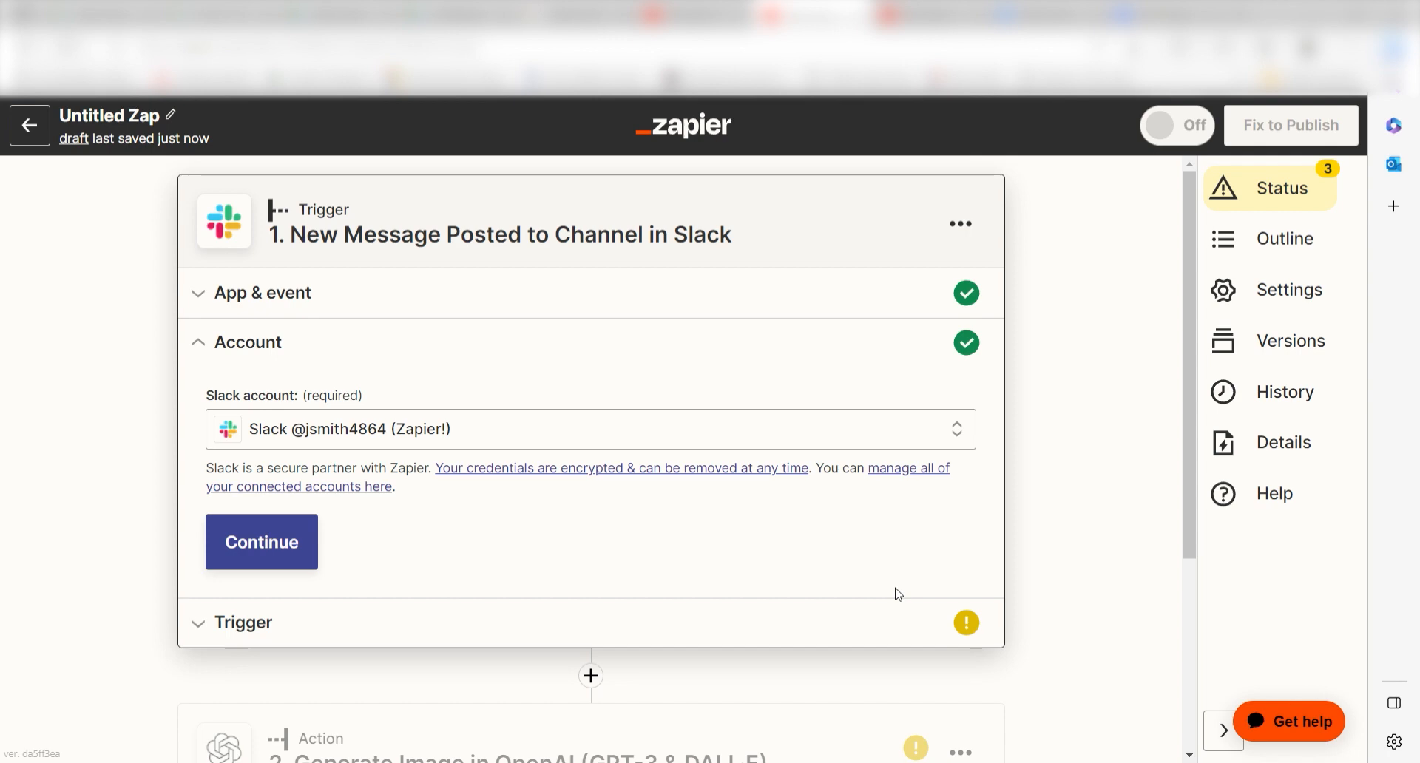
click(260, 542)
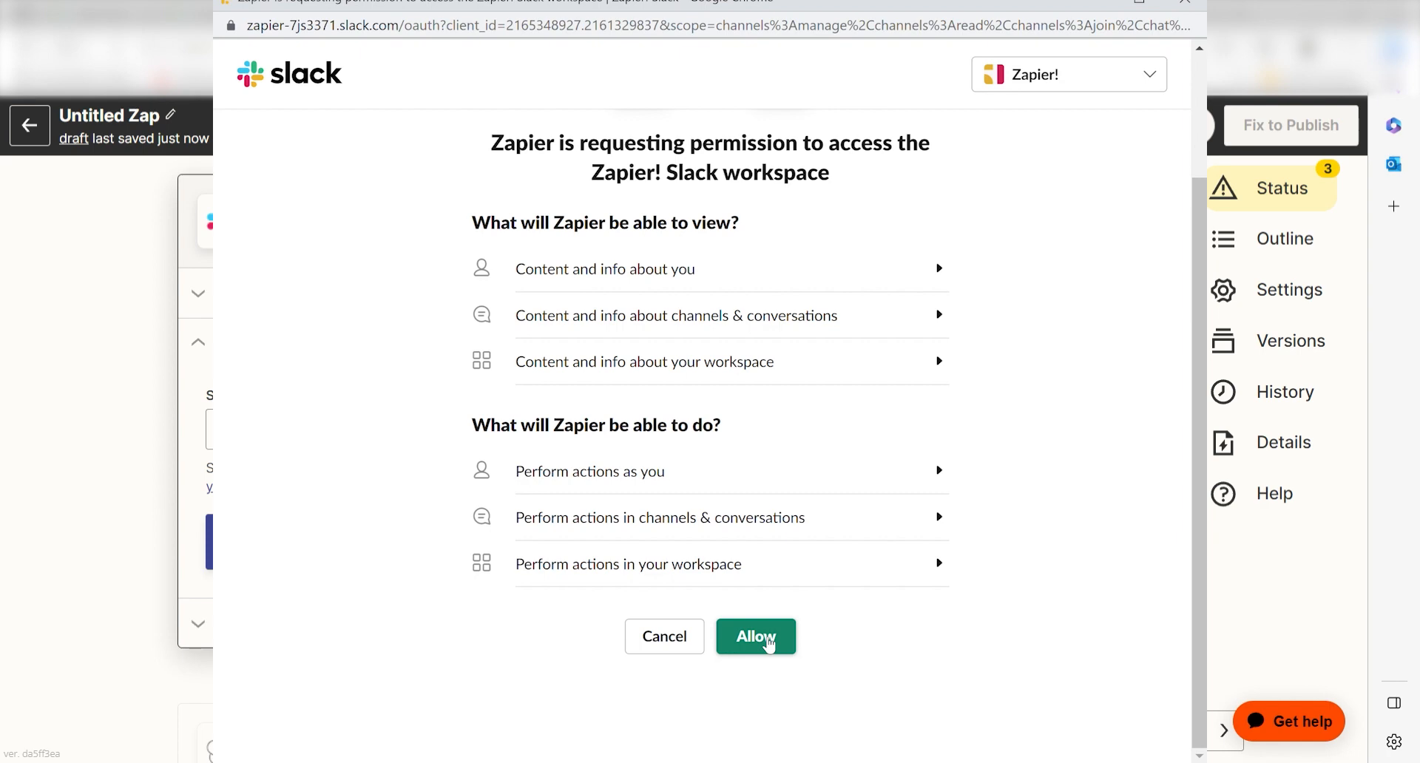
click(756, 636)
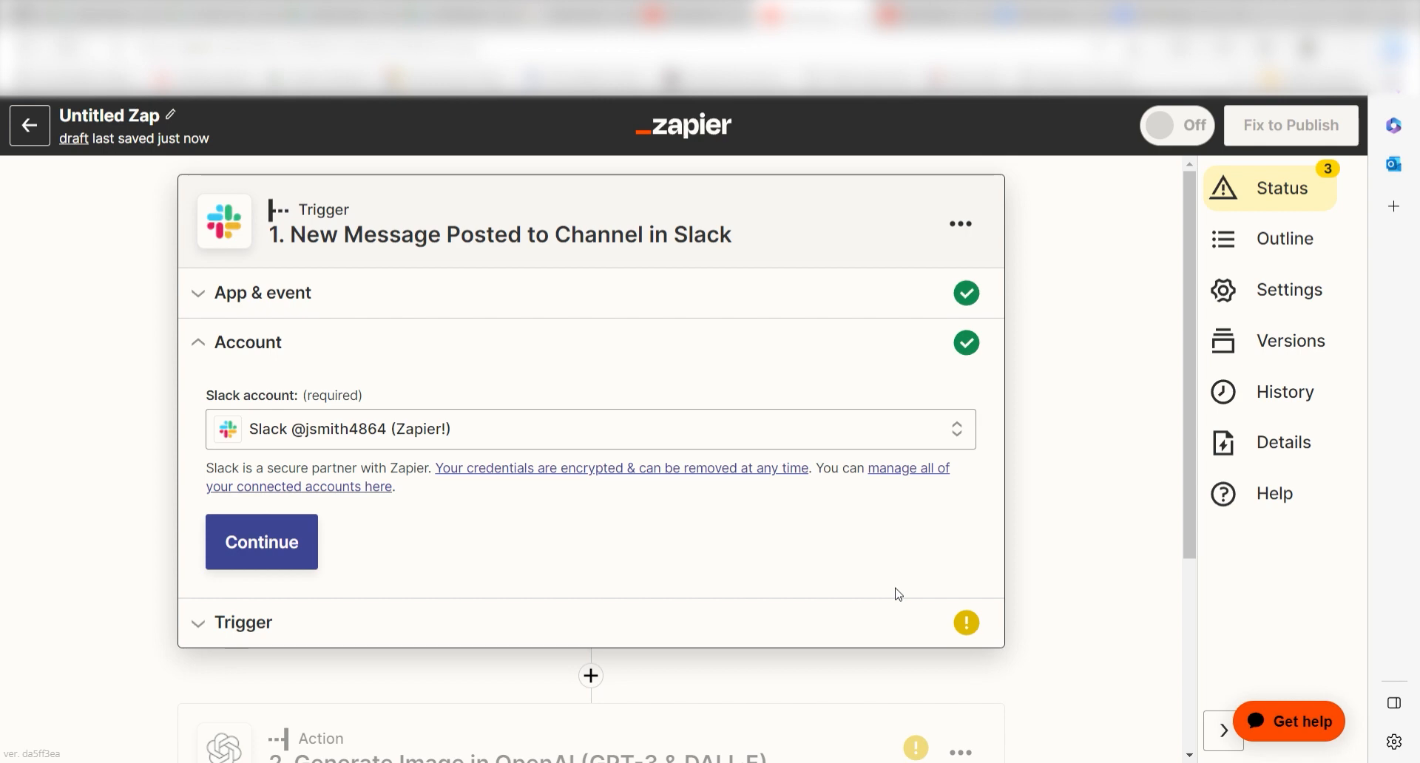
Point the Slack trigger at the image-creation channel and test it to fetch a recent message
click(261, 542)
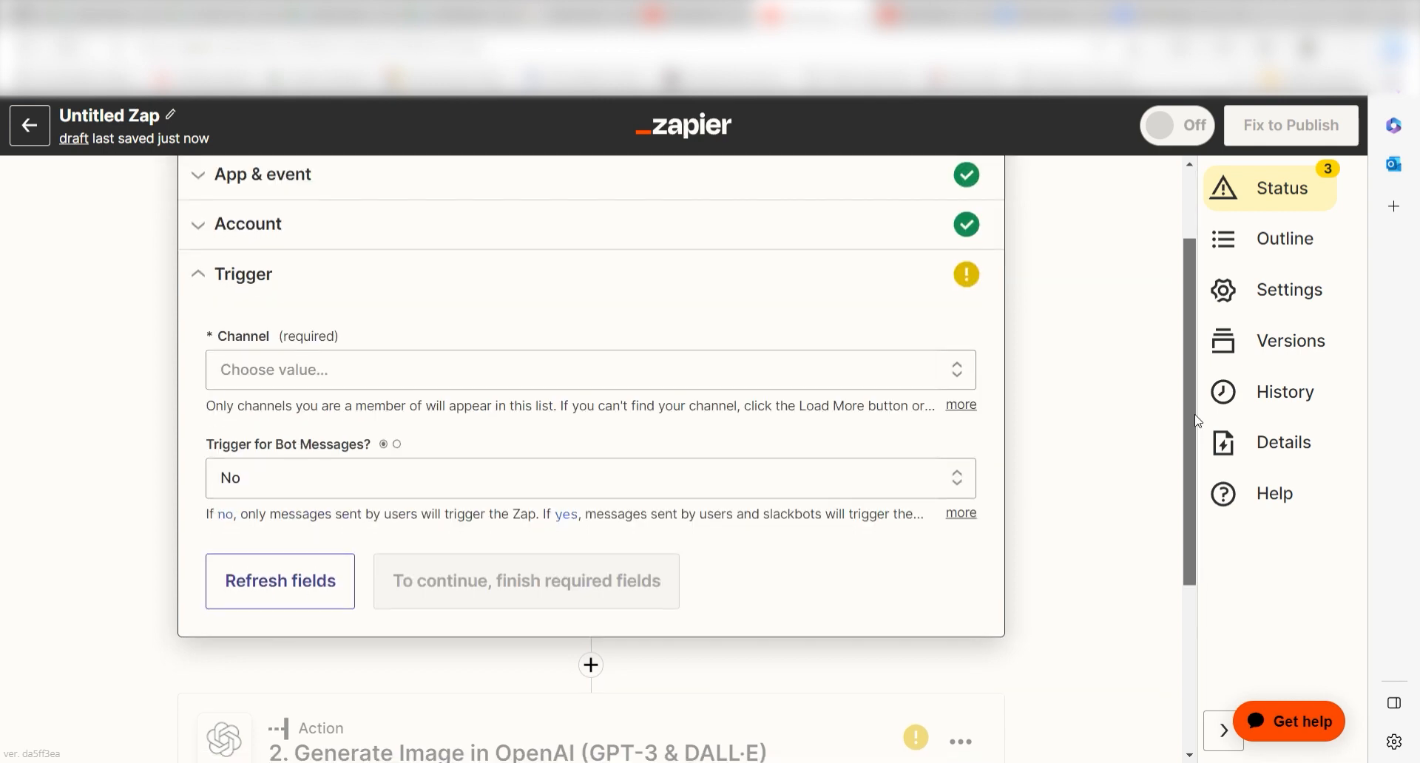
mouse_move(1093, 460)
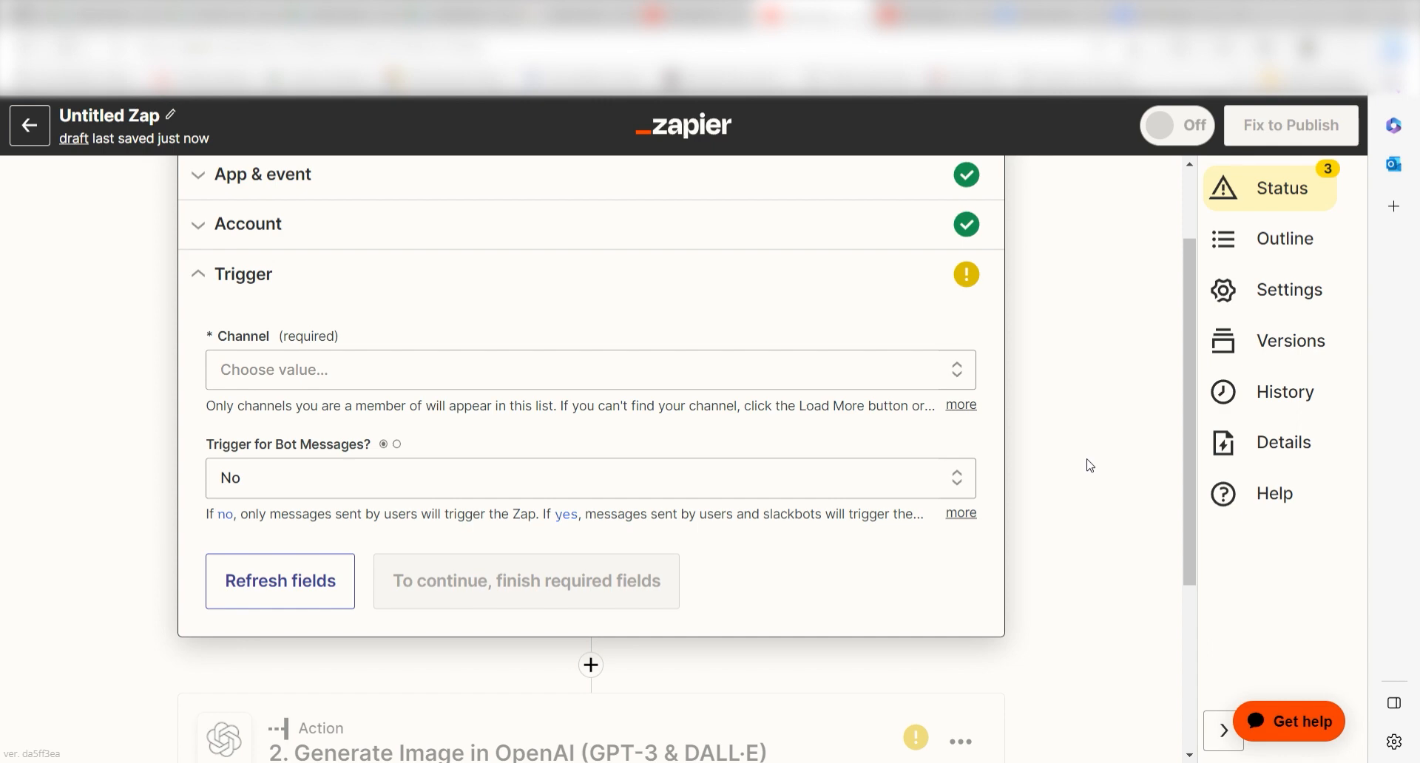
click(590, 369)
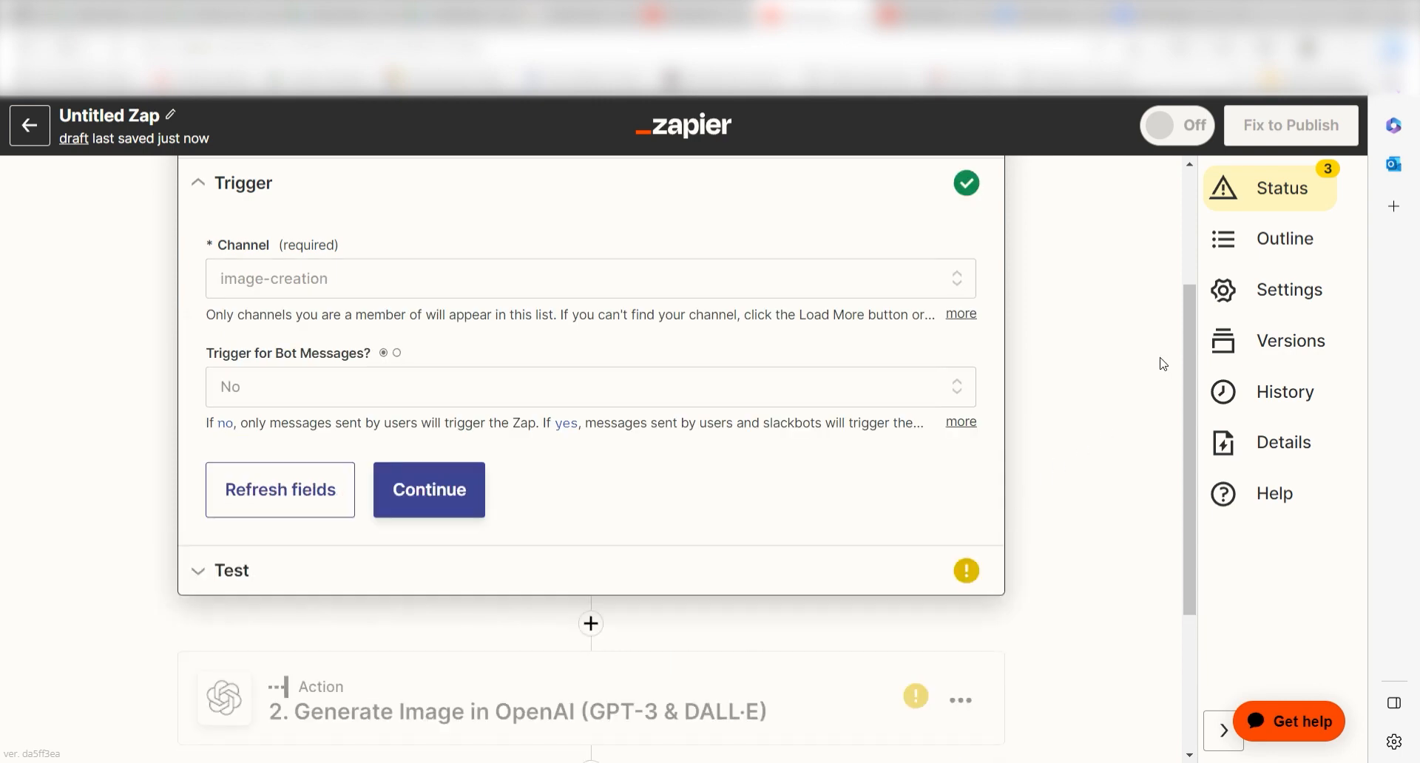
click(429, 490)
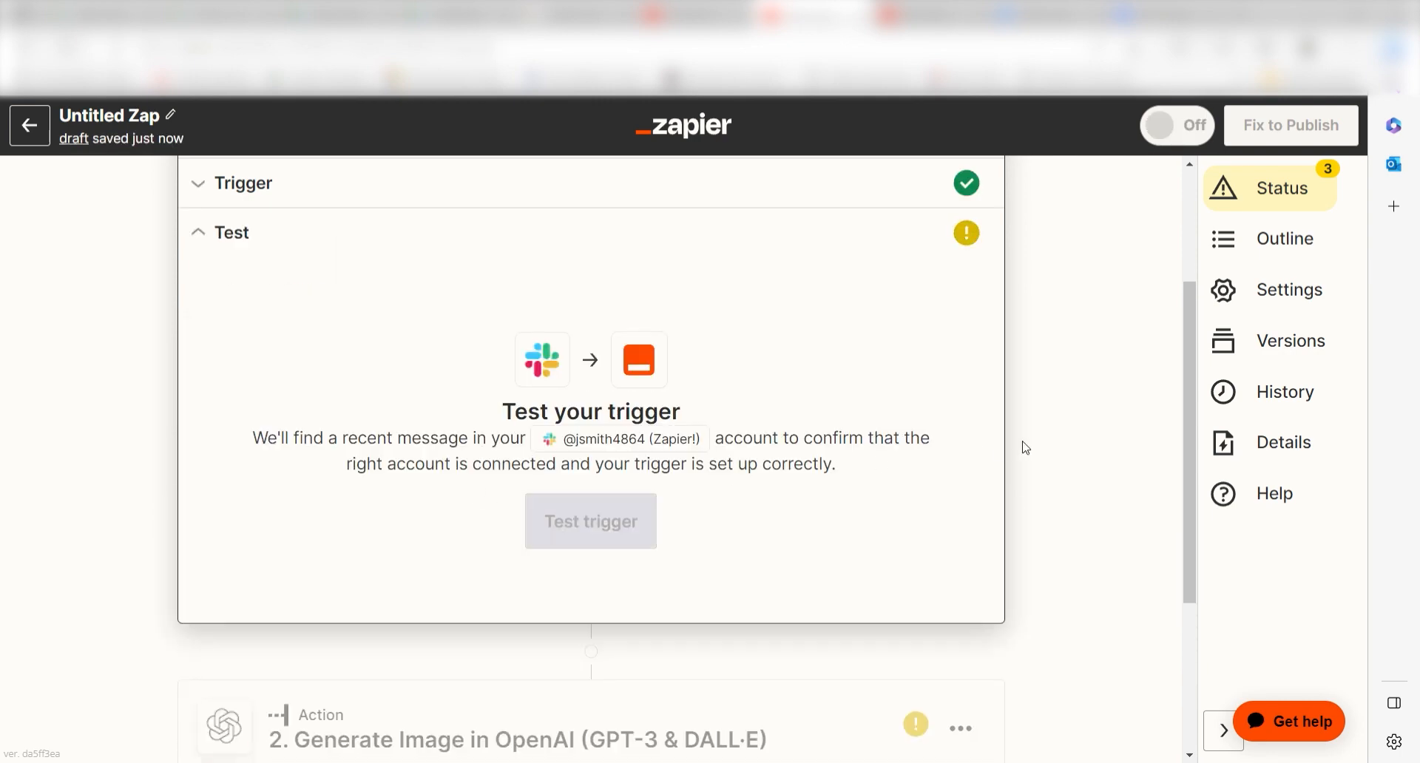
click(590, 521)
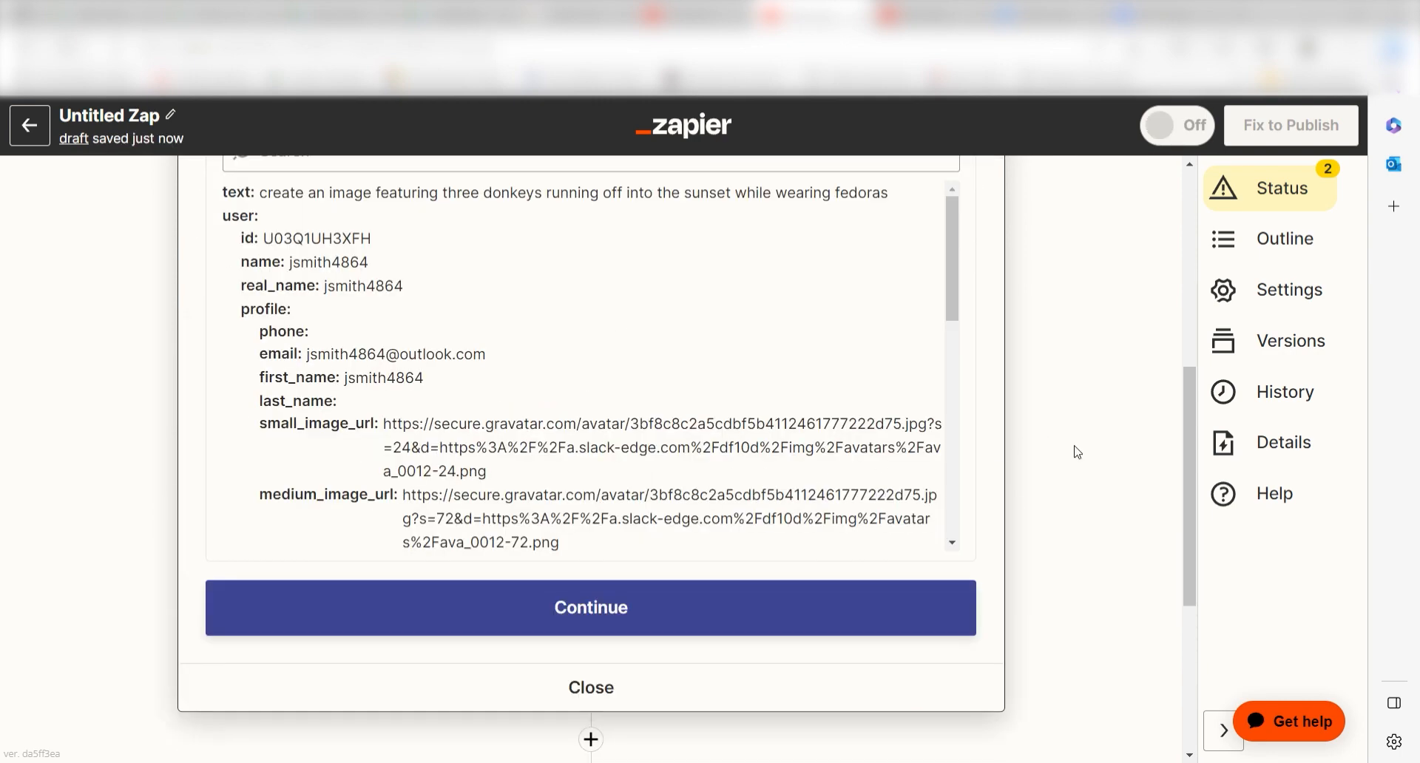
click(590, 608)
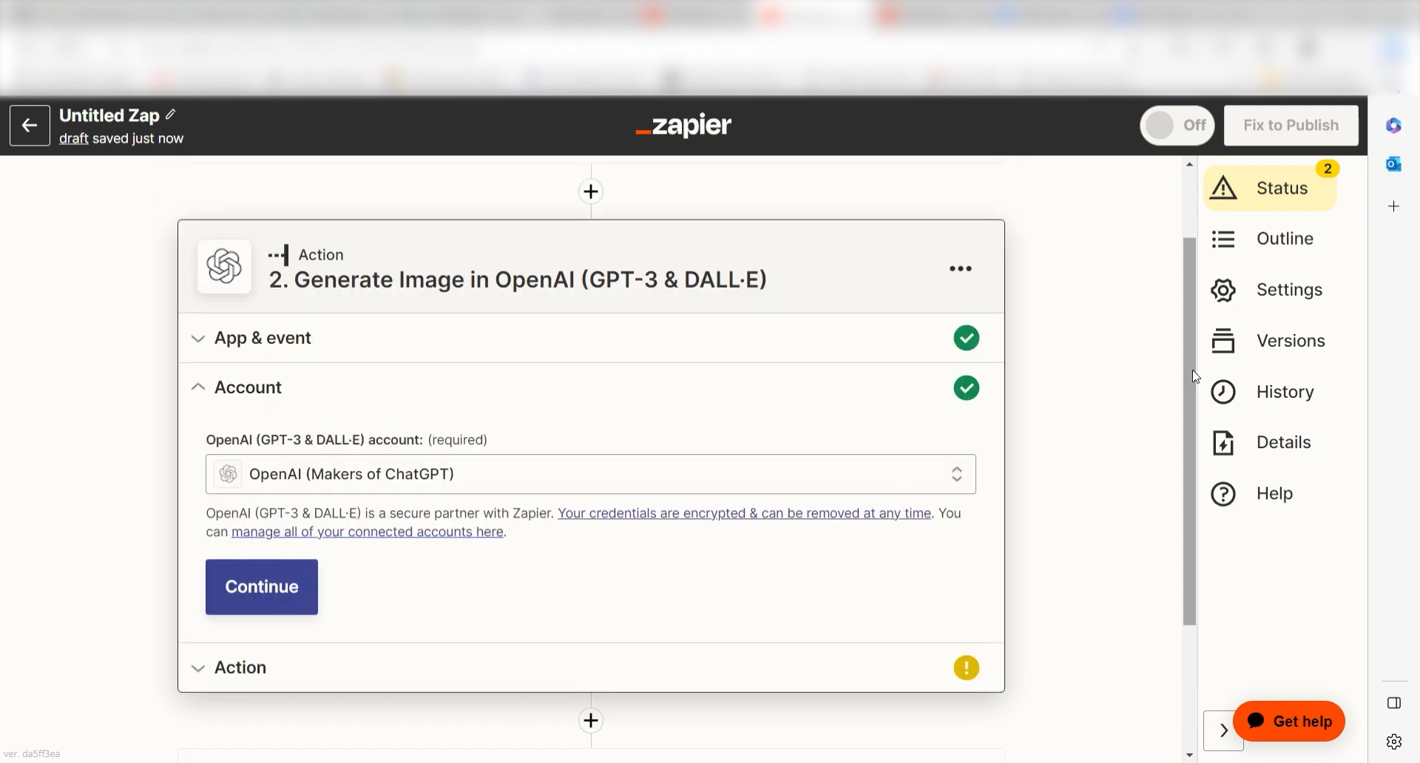
mouse_move(1122, 424)
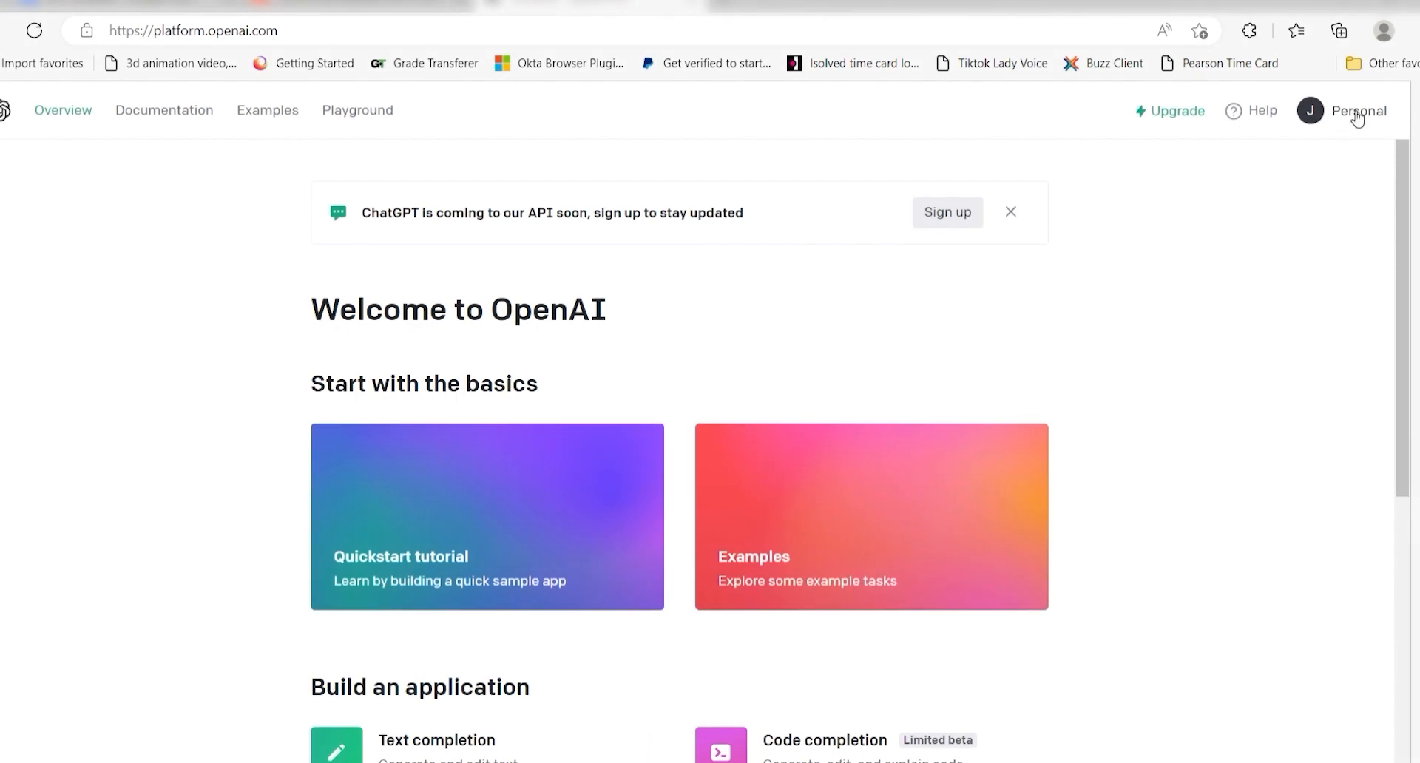
Create and copy a new OpenAI secret API key, ready to paste into Zapier's API Key field
click(1359, 111)
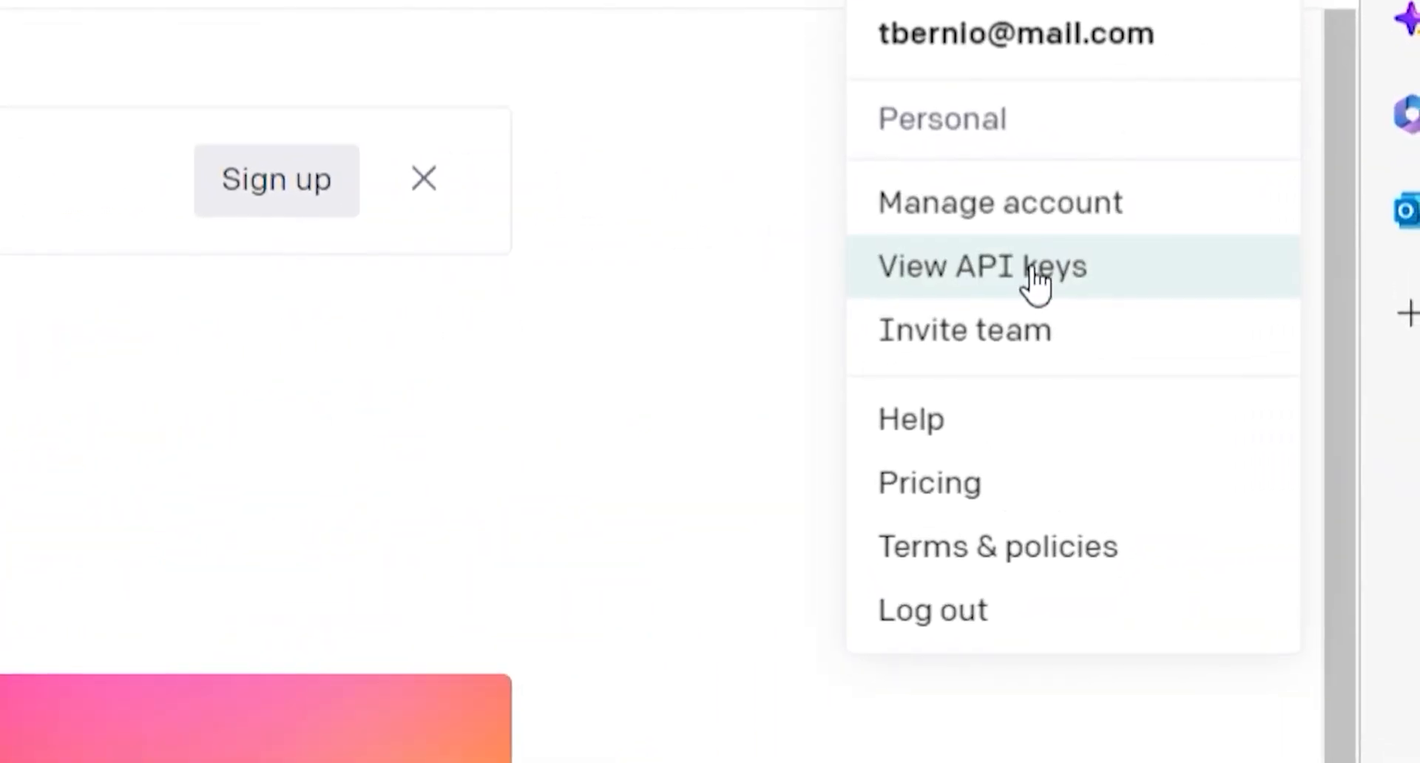
click(981, 265)
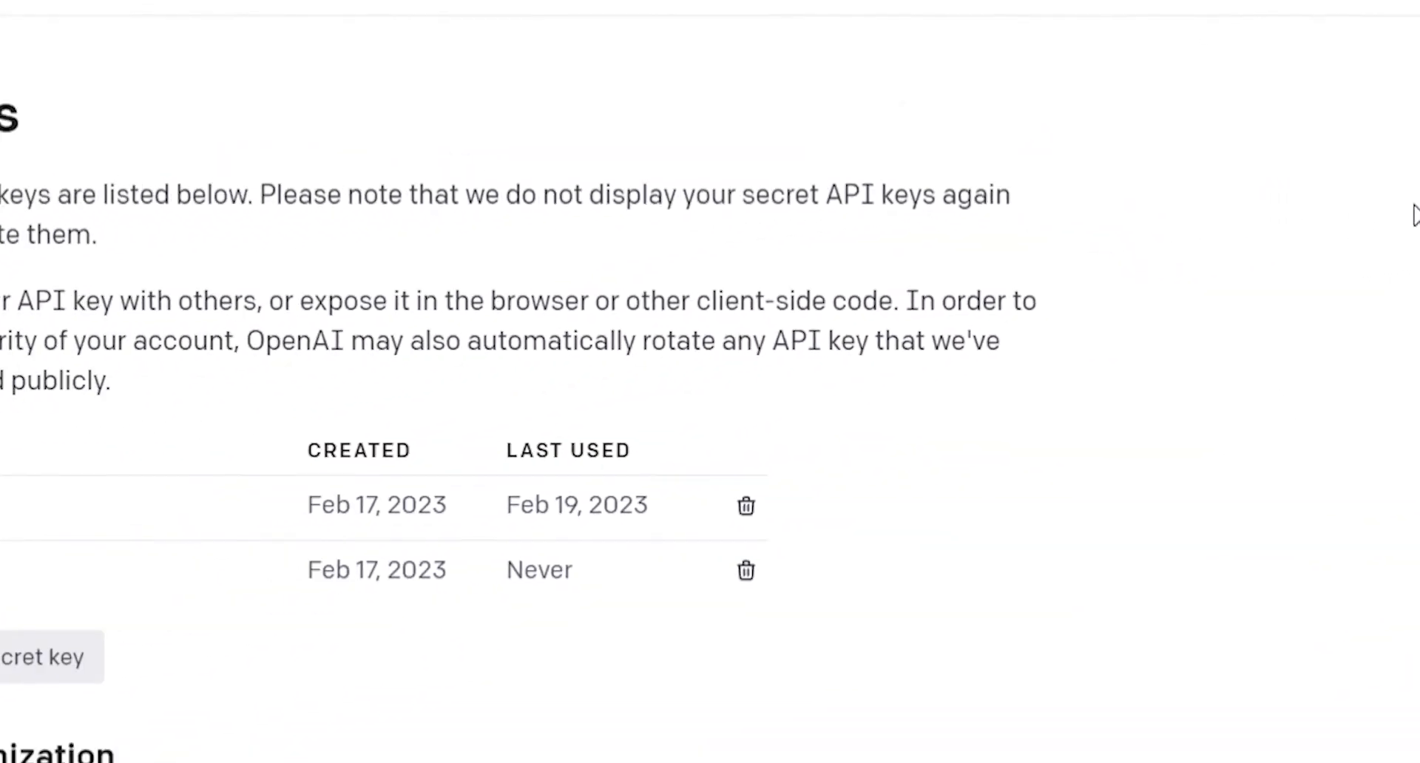
click(50, 657)
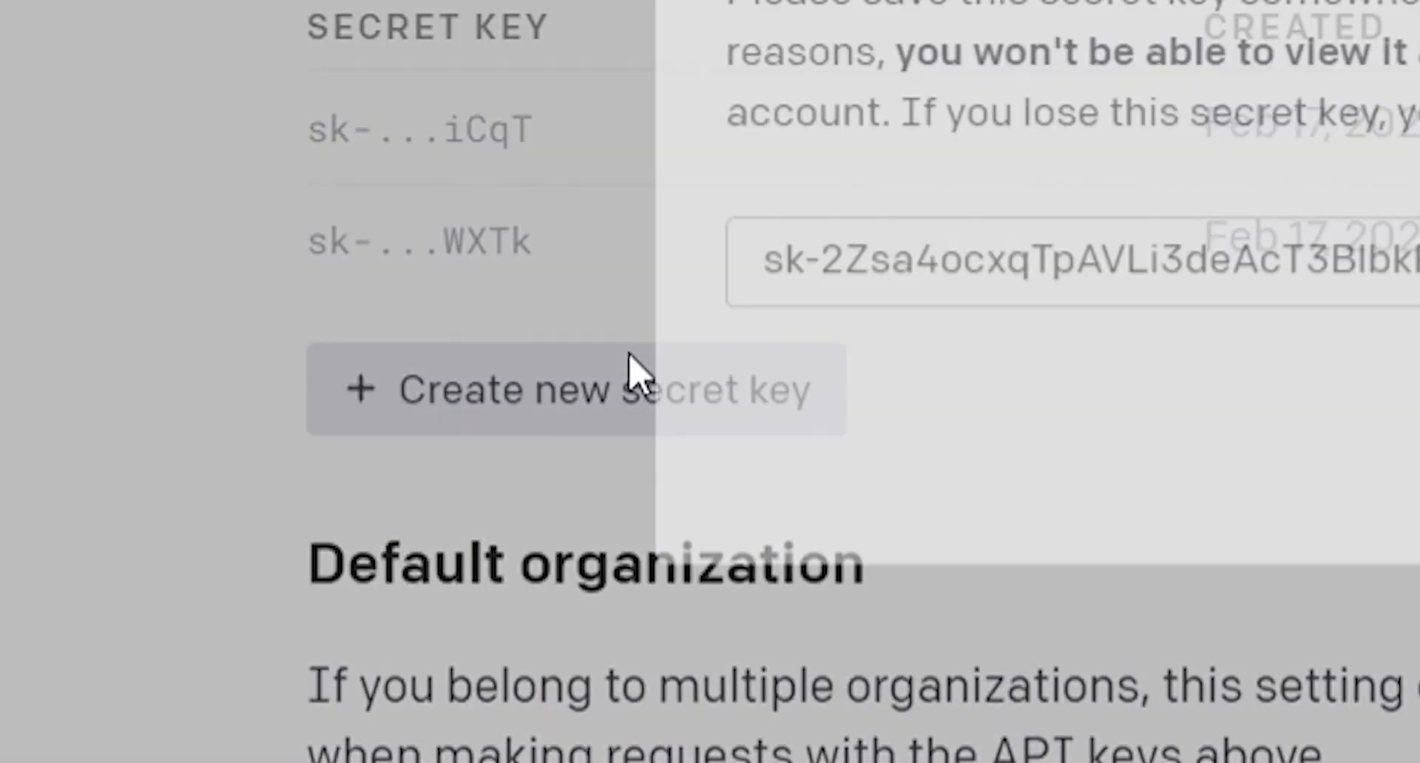
click(576, 389)
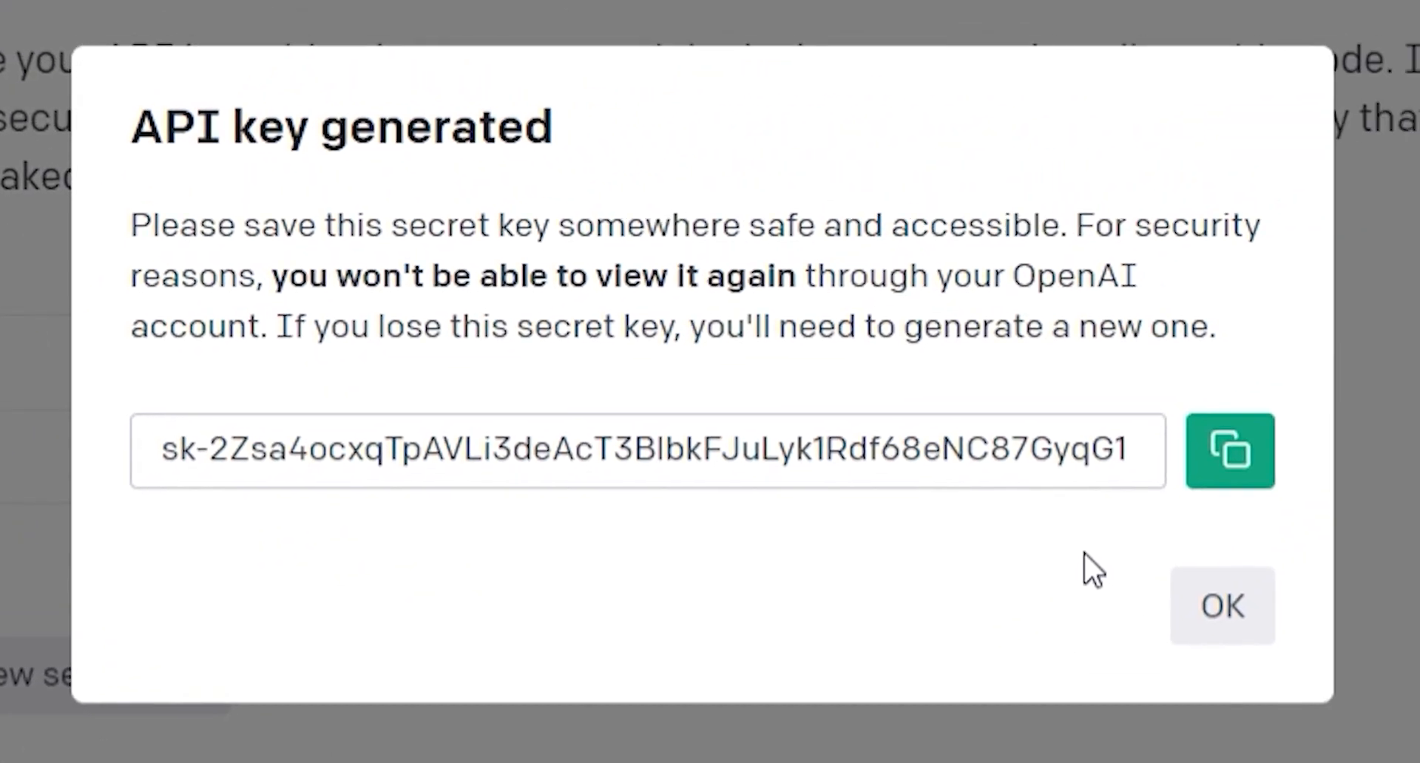
click(1220, 605)
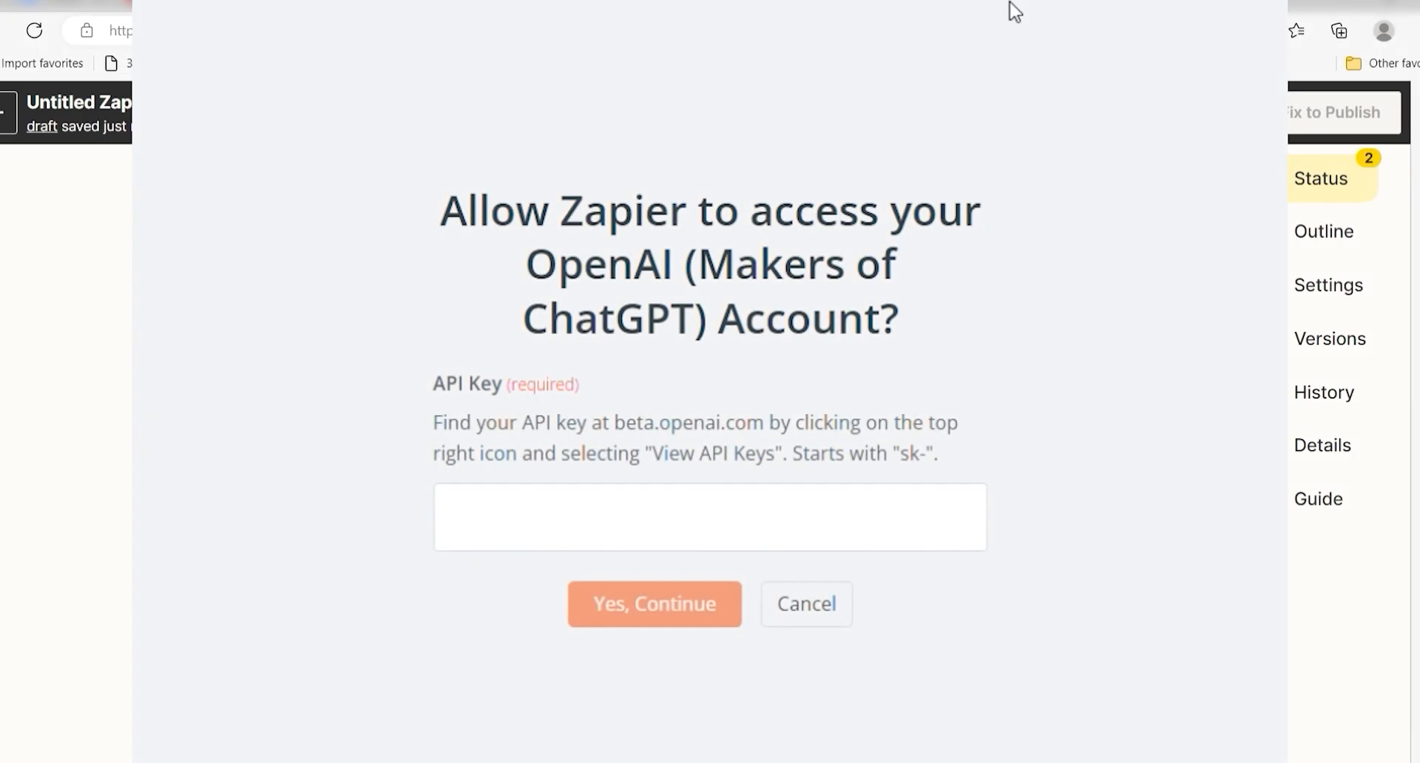
mouse_move(1126, 460)
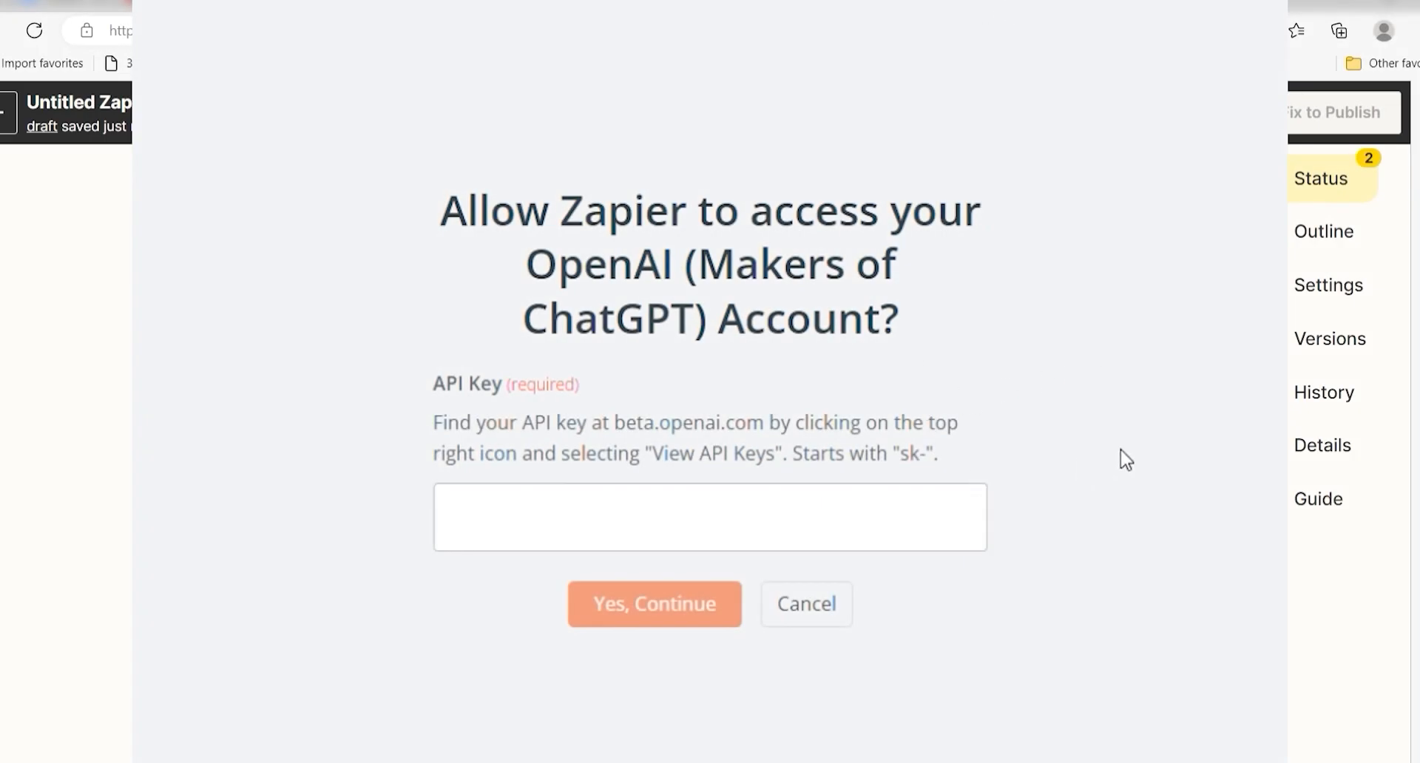
click(652, 603)
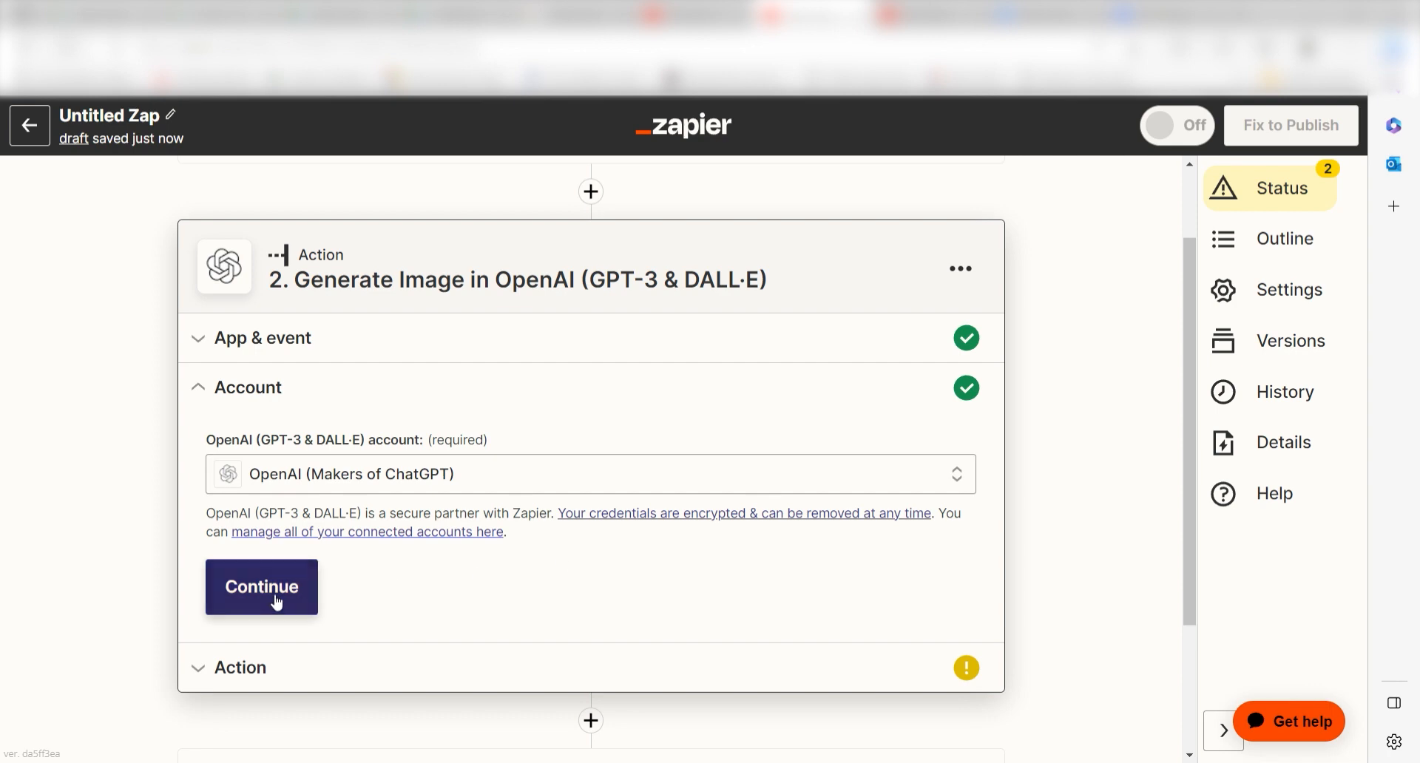
Use the Slack message text as the DALL·E prompt, keeping one 256×256 image
click(260, 587)
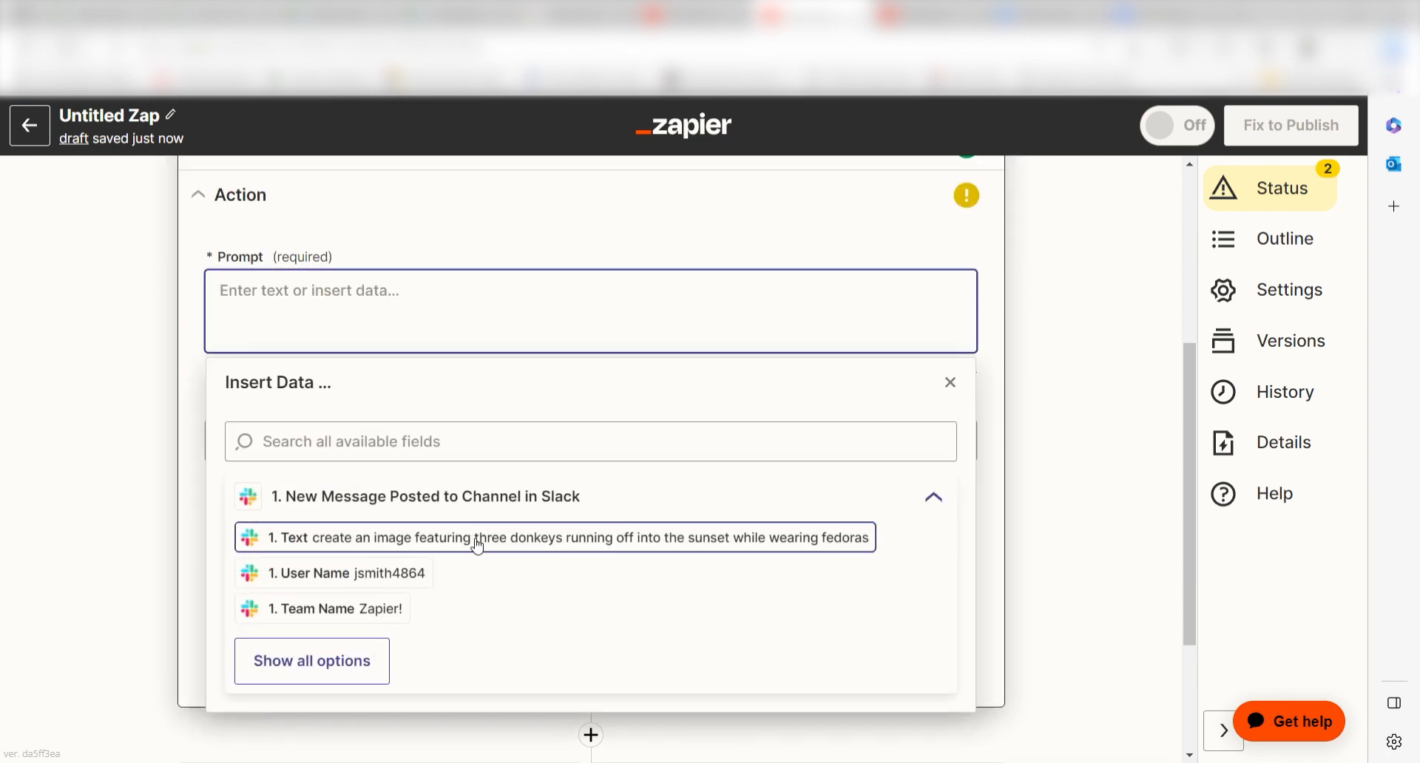
click(554, 537)
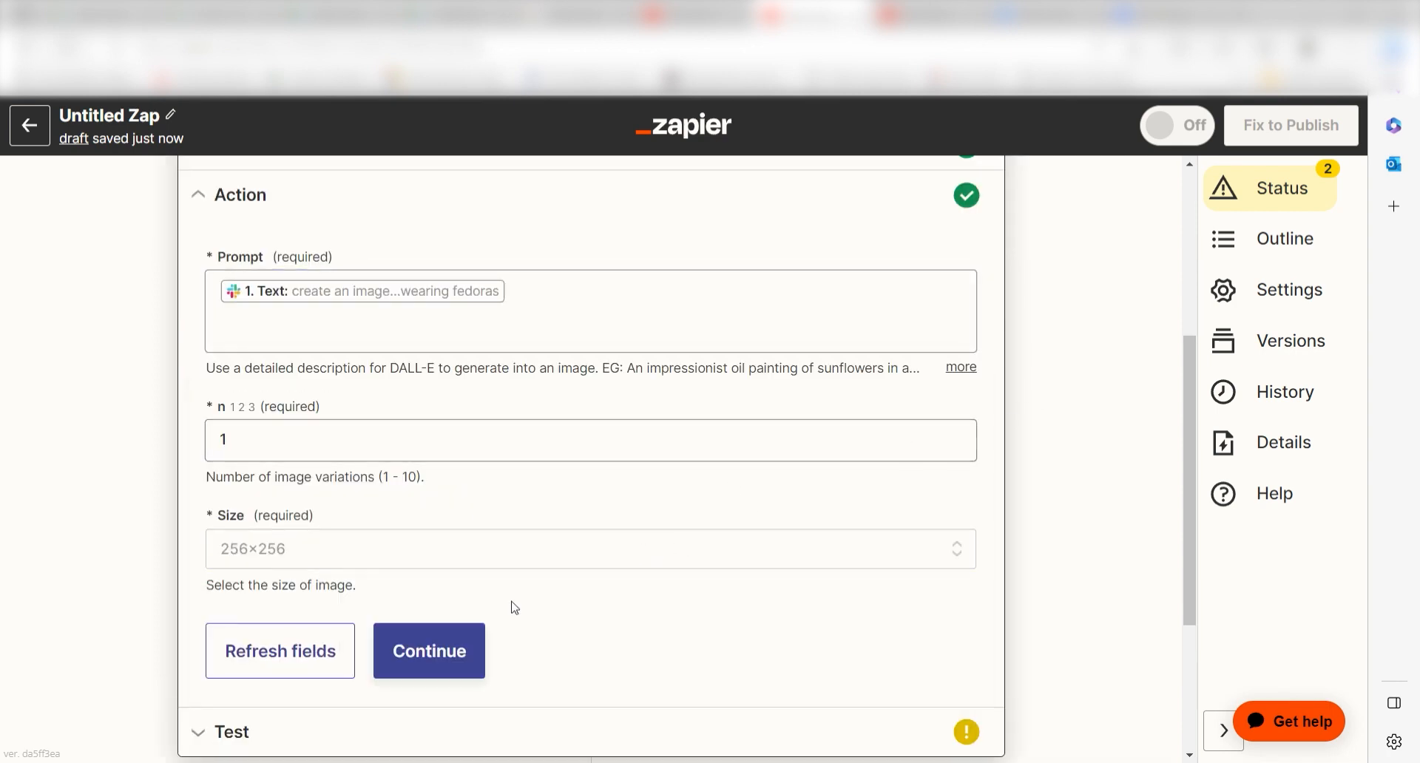
click(429, 650)
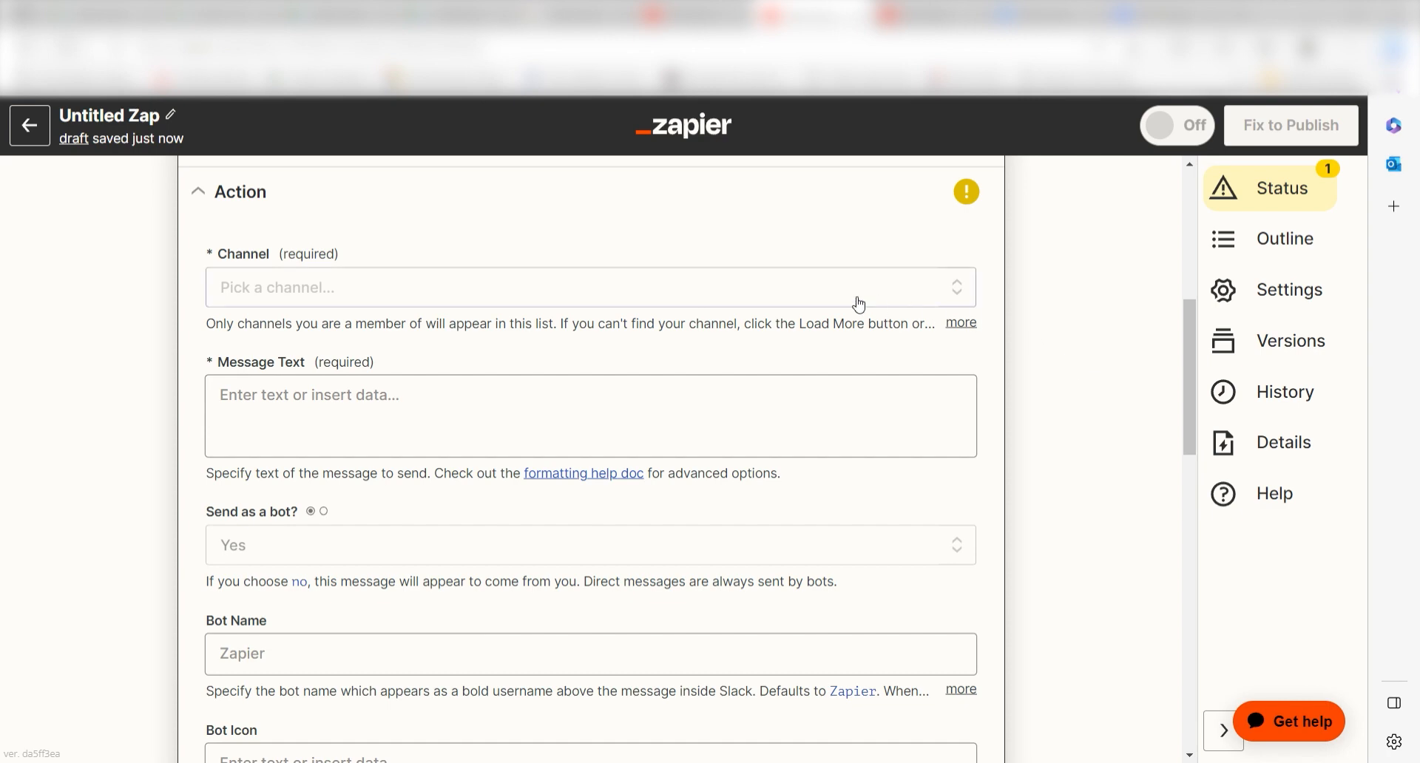
Post to the image-creation channel with an intro message followed by the Slack prompt text
click(590, 287)
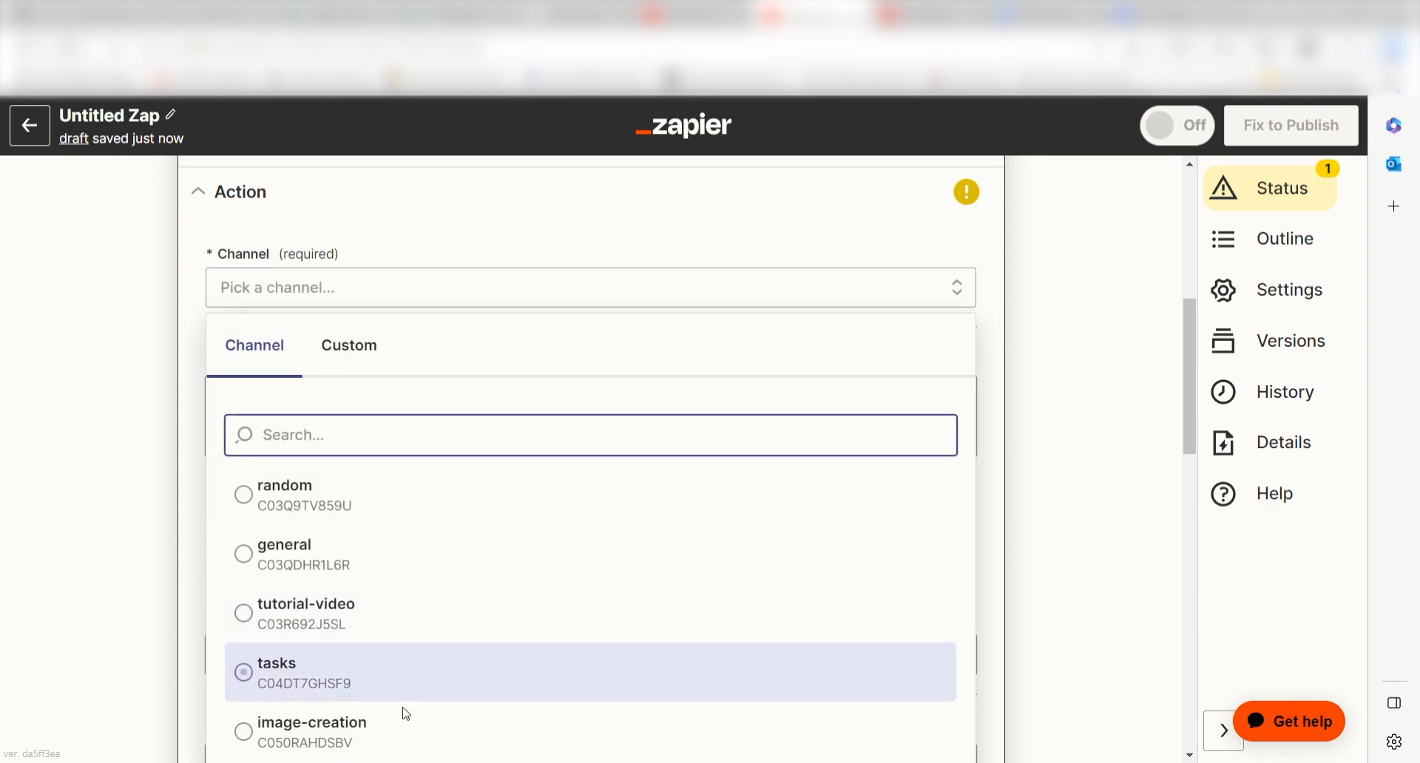
click(324, 732)
text(here's an AI designed image based off of)
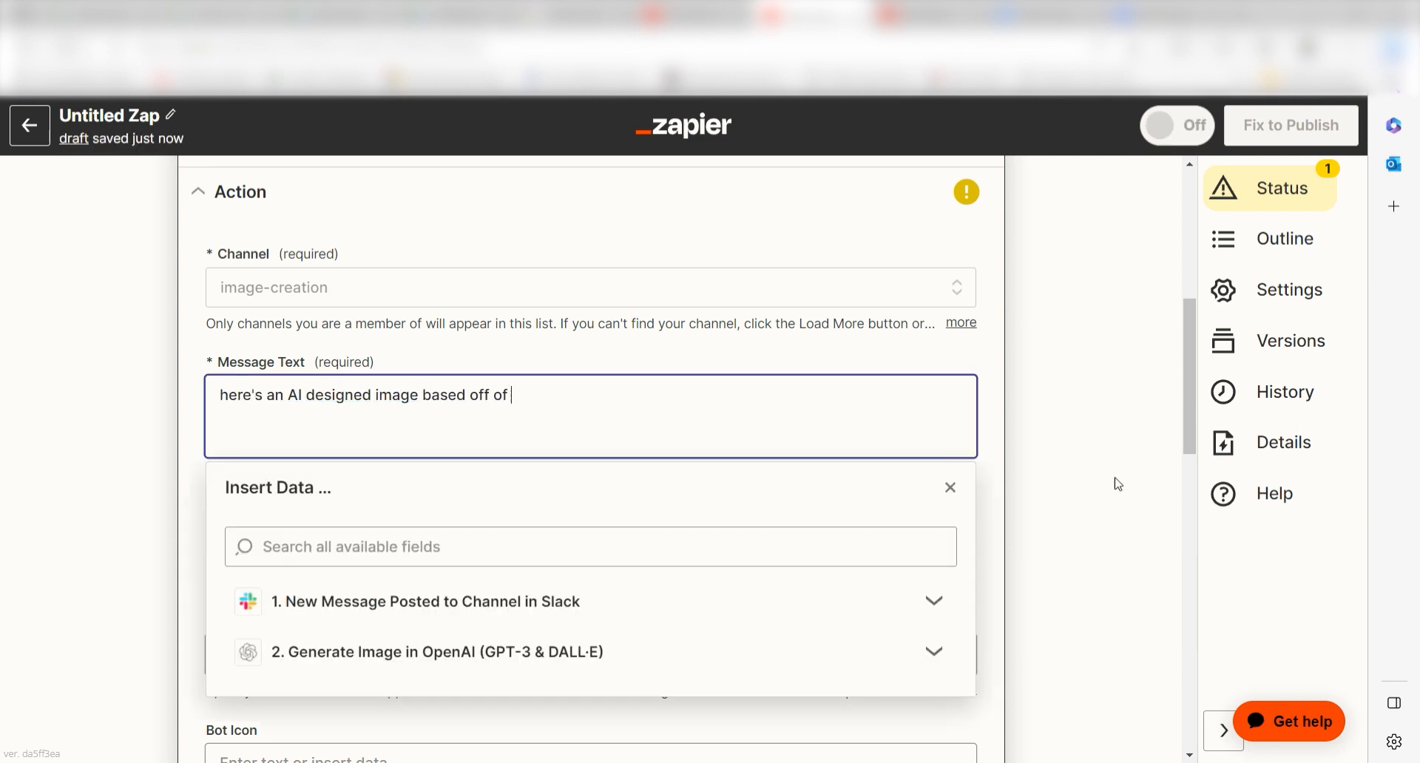
click(424, 601)
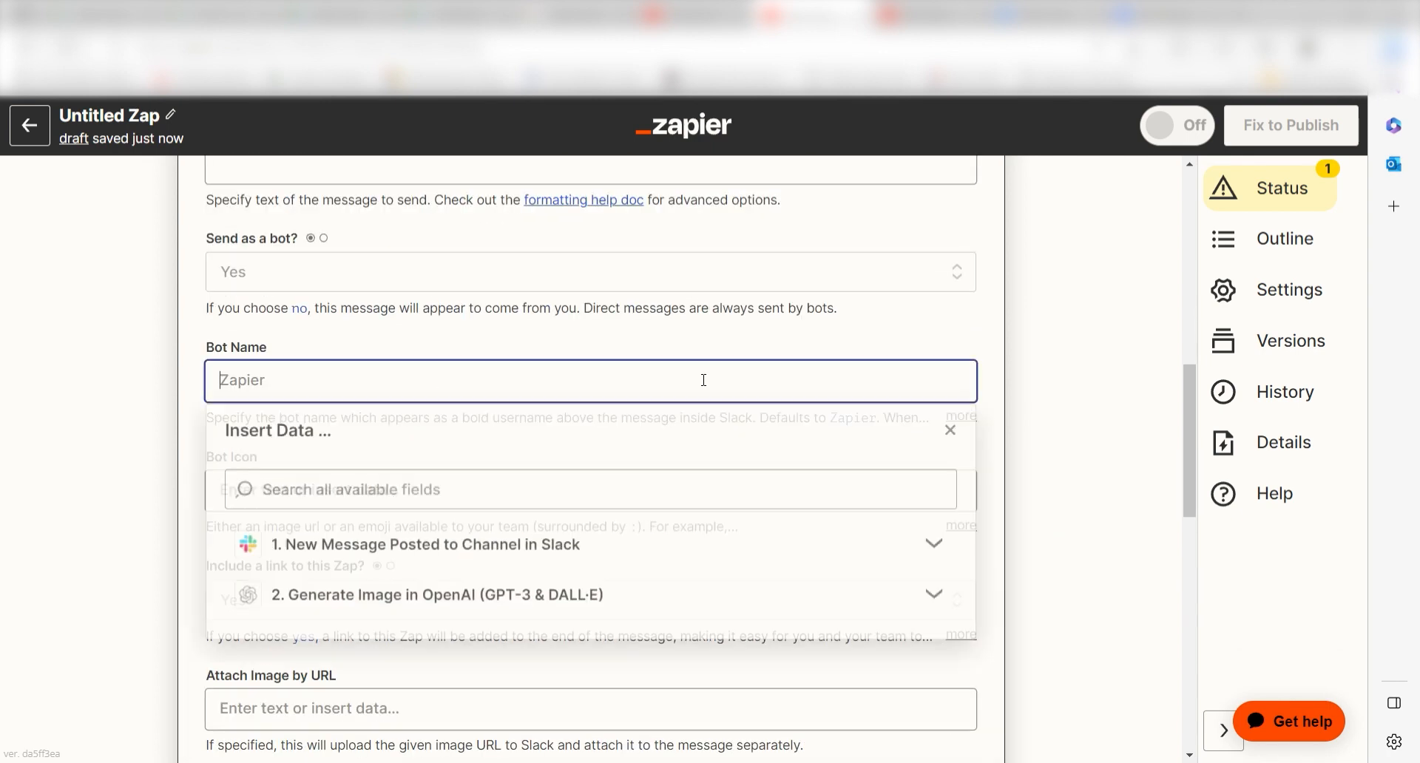
Name the bot Art Bot, attach the generated image URL, and start the step's test
text(Art Bot)
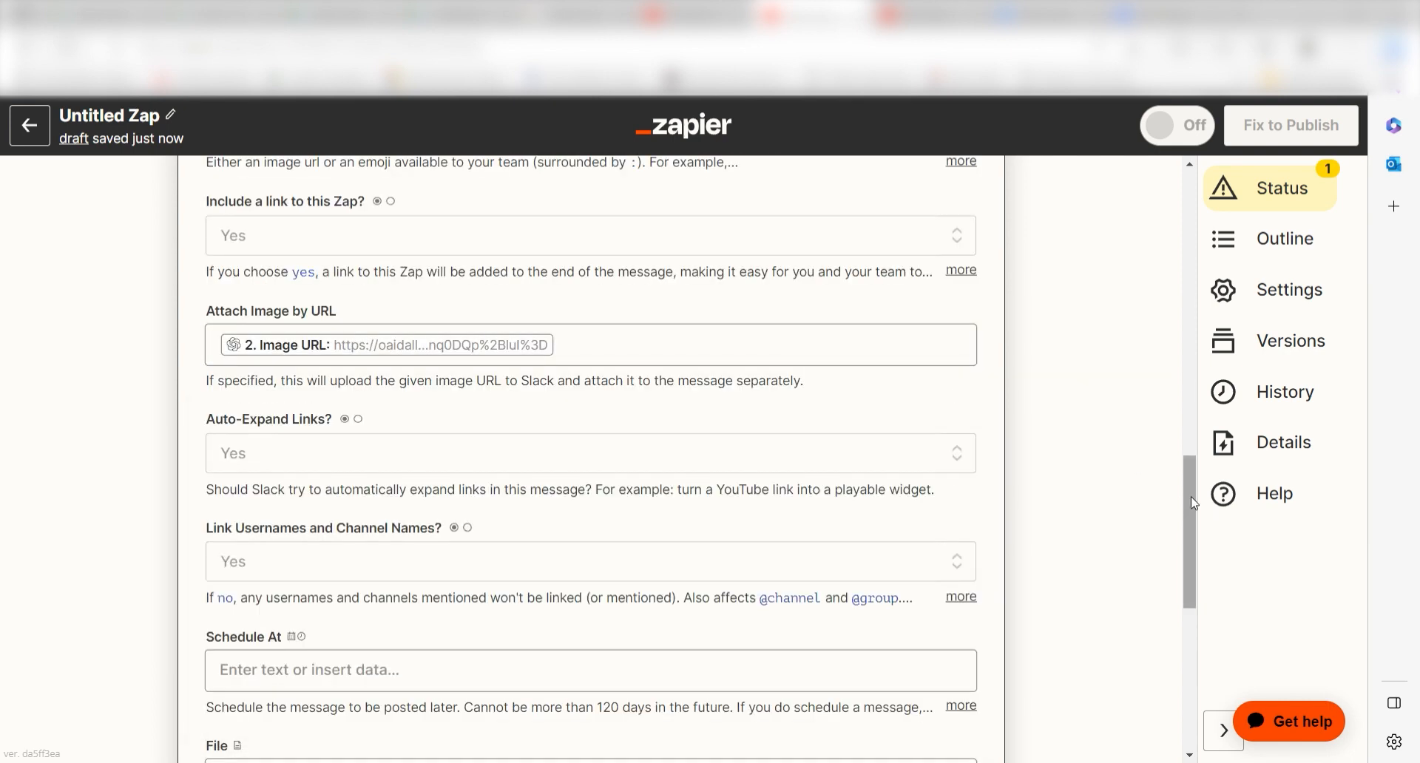
scroll(down, 3)
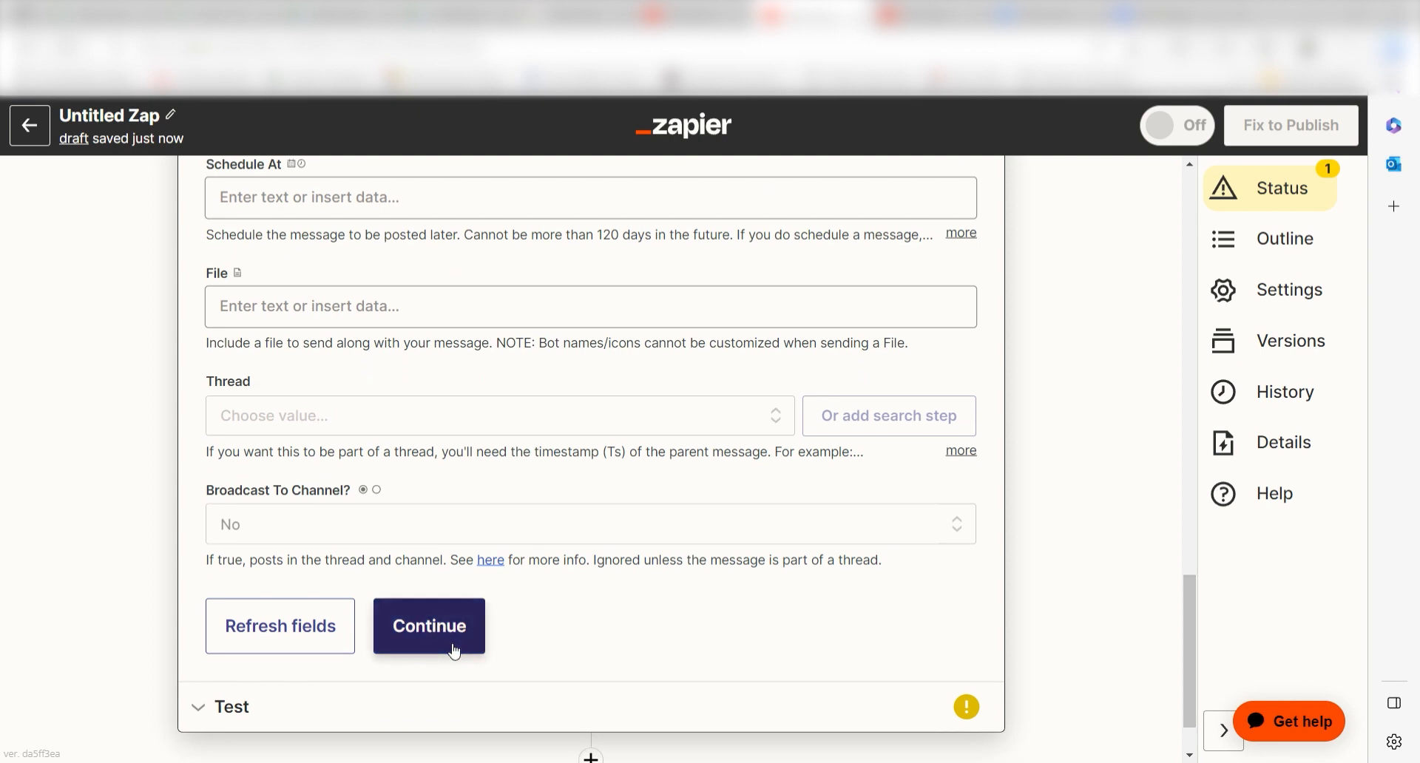
click(429, 626)
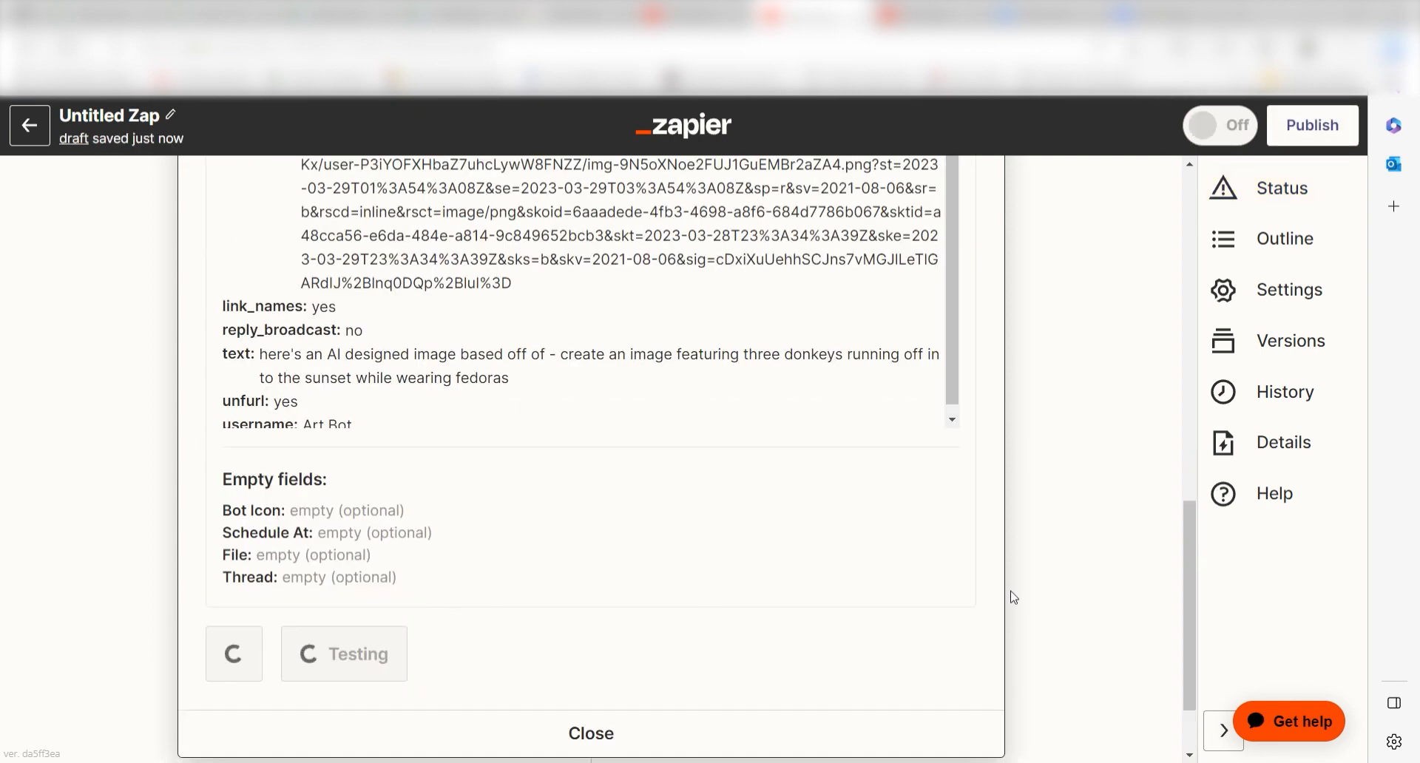